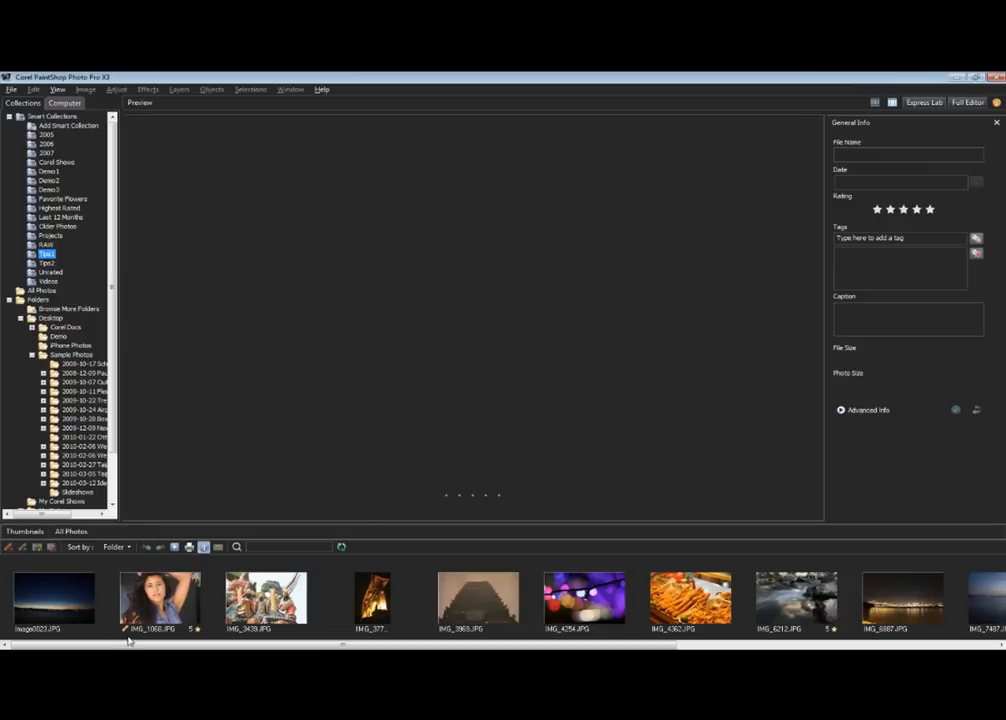
pyautogui.moveTo(131, 623)
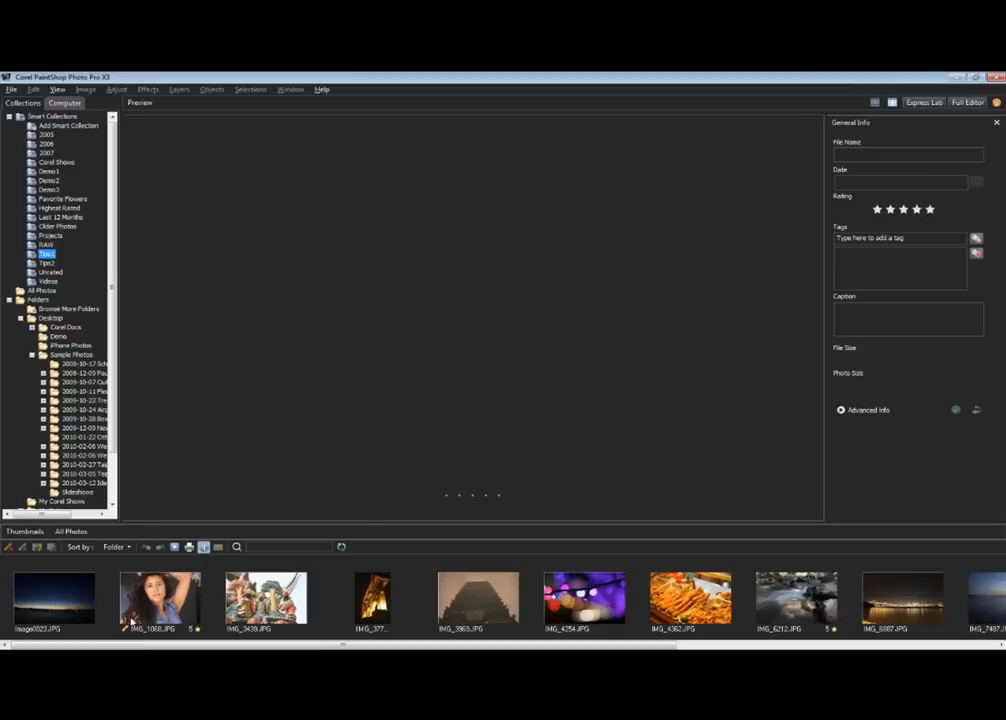
pyautogui.moveTo(160, 600)
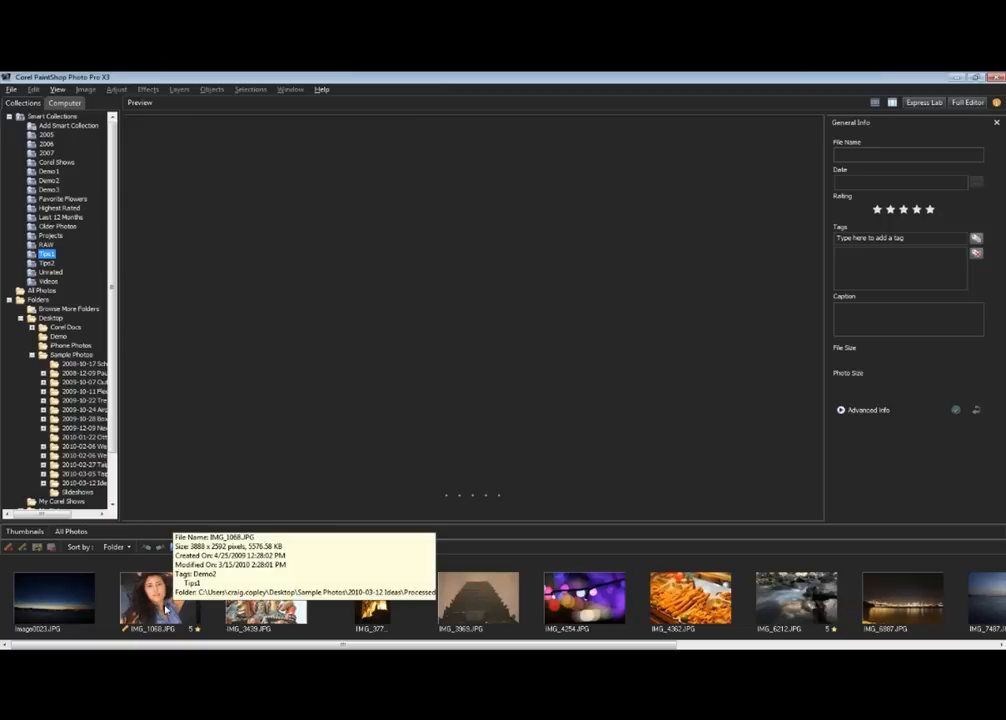
# Preview the Tips1 portrait IMG_1068.JPG with its five-star rating, tags and size details
pyautogui.rightClick(150, 595)
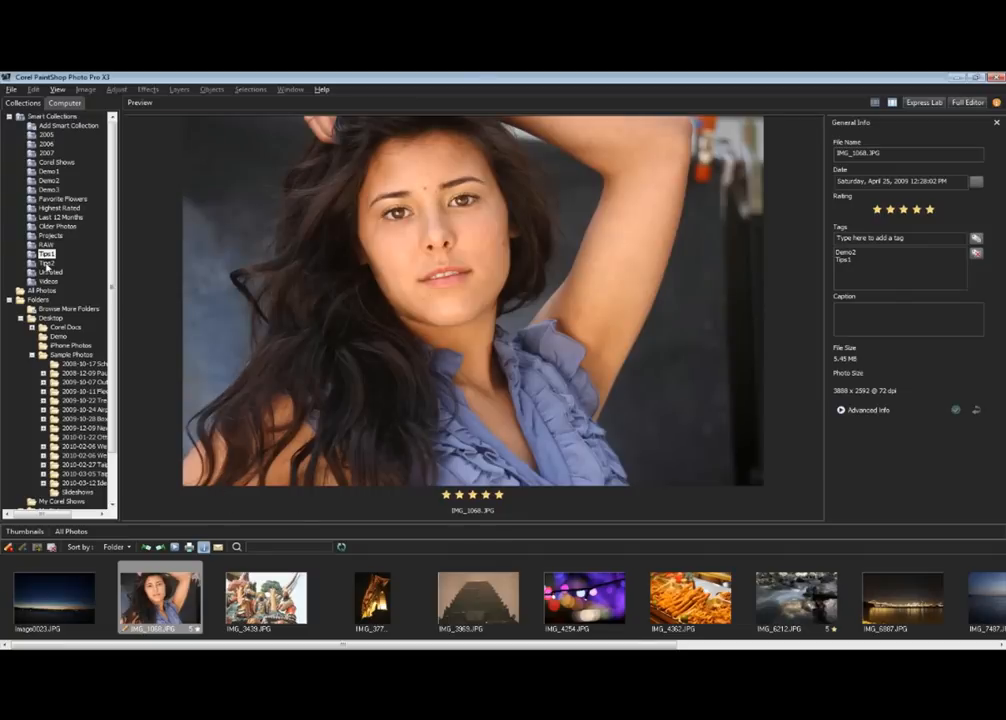
# Show the seven photos in the Tips2 smart collection, including the sky and temple shots
pyautogui.click(47, 263)
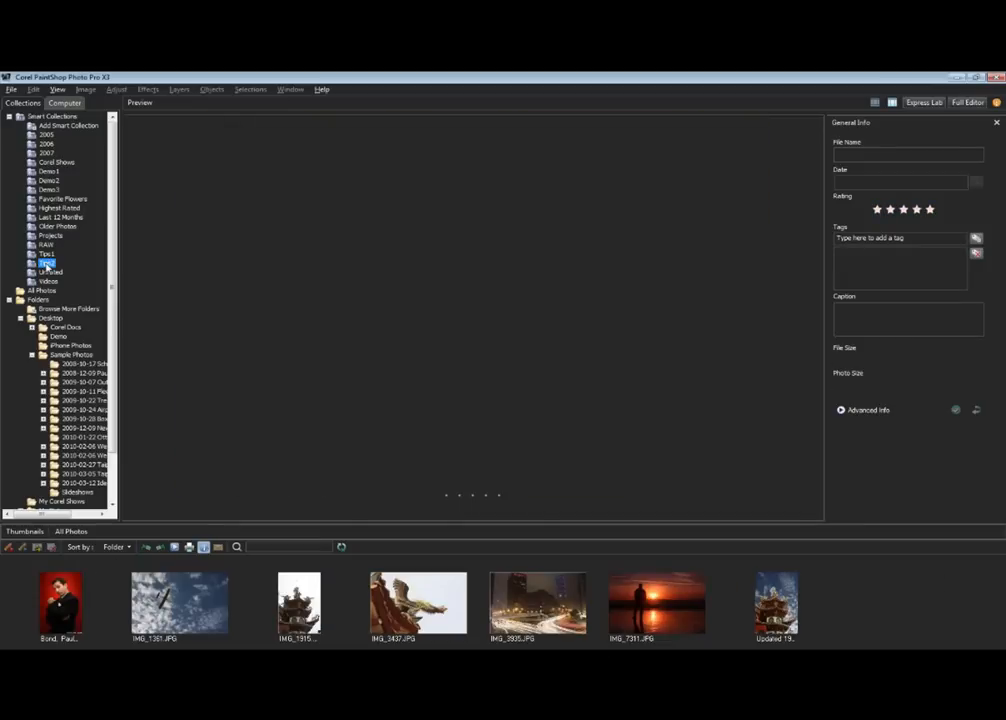
pyautogui.moveTo(184, 598)
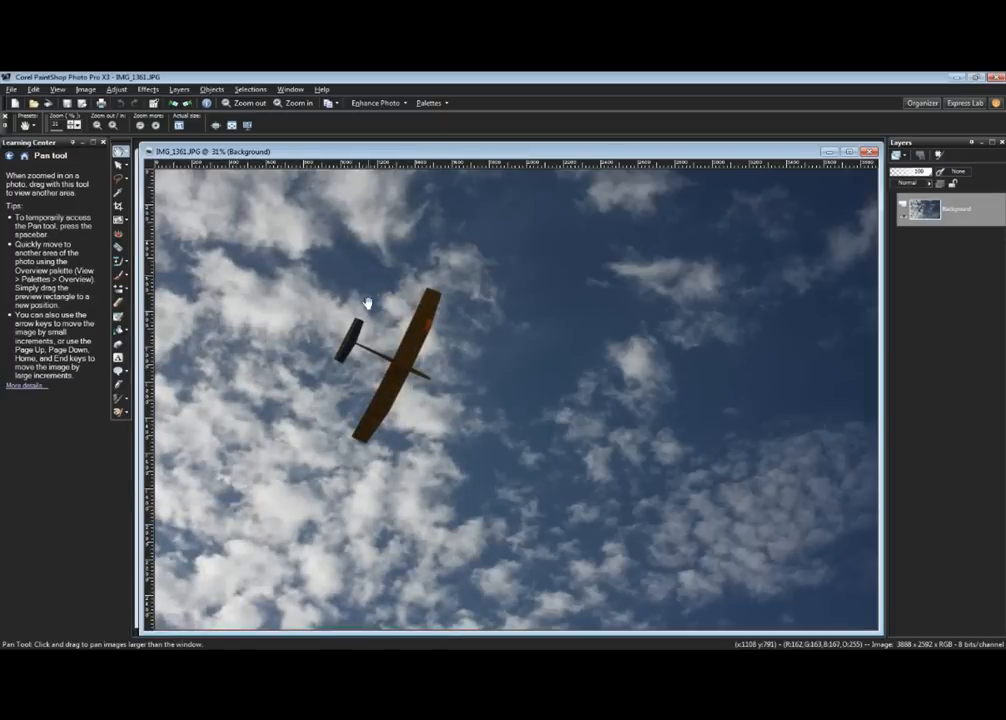
# Open the temple rooftop photo IMG_1915.JPG in the Full Editor beside IMG_1361.JPG
pyautogui.click(86, 89)
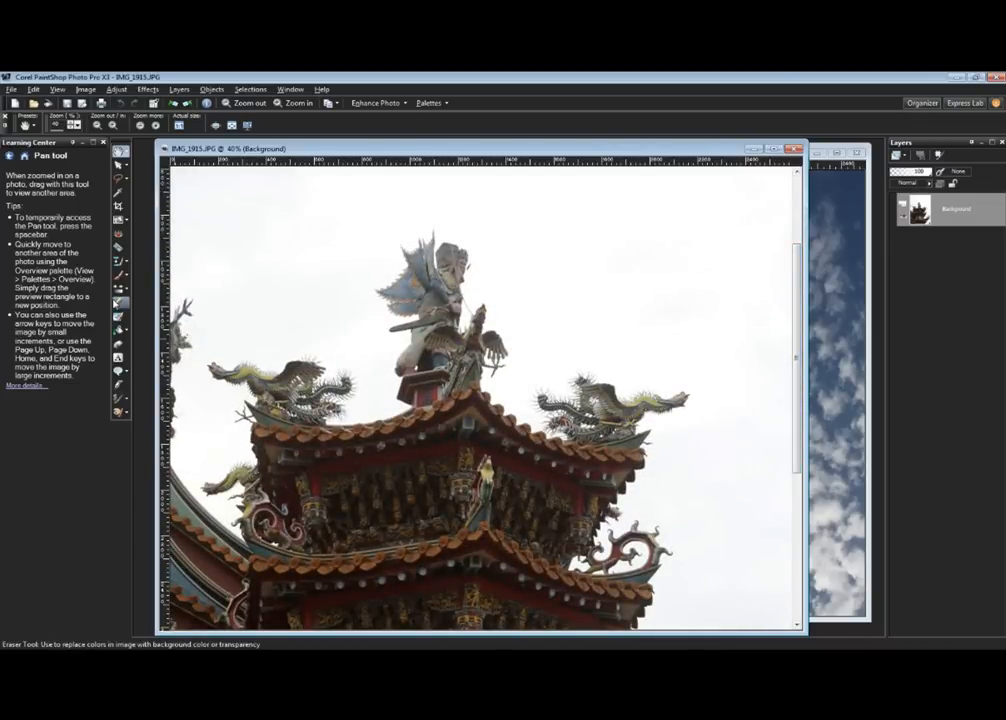
pyautogui.moveTo(118, 303)
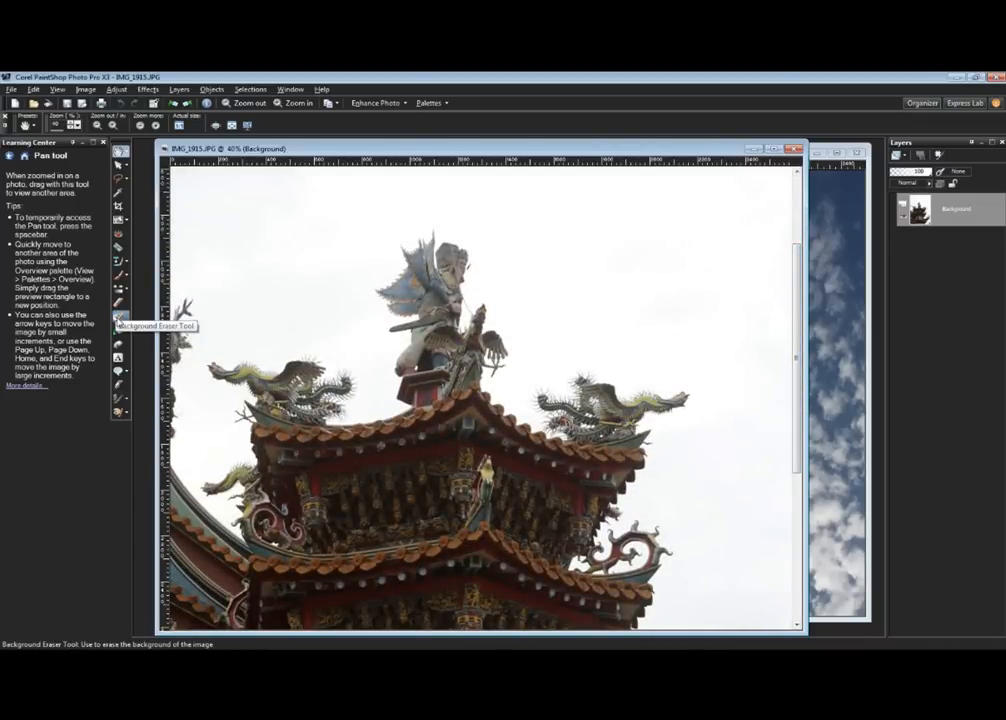
# Promote the background to a layer and erase sky around the left spire, left dragon and statue
pyautogui.click(118, 315)
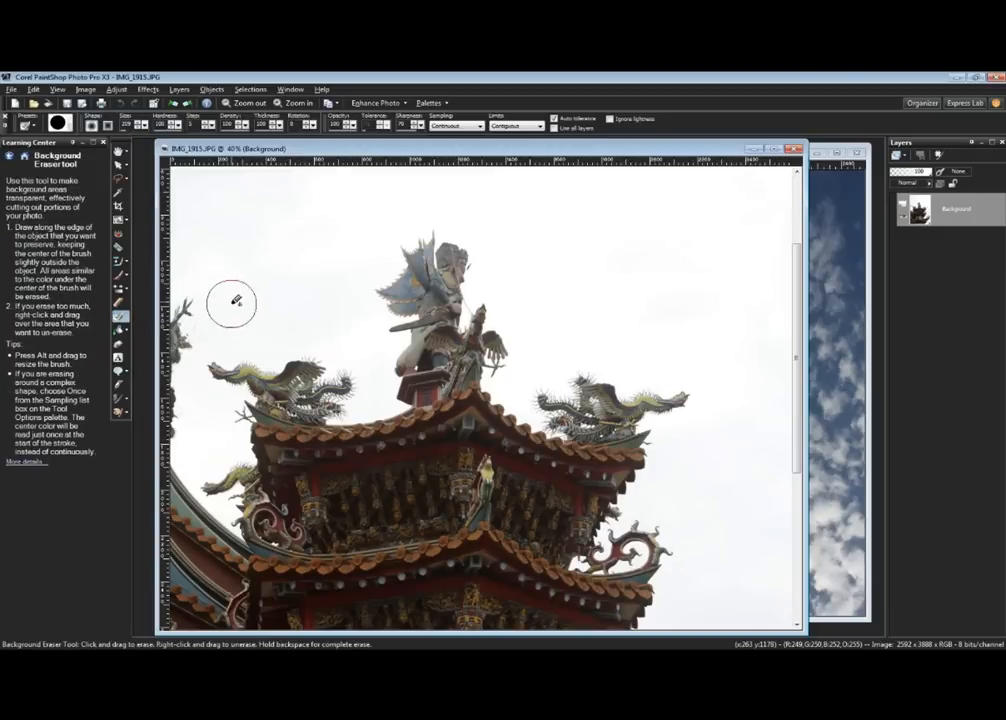
pyautogui.moveTo(210, 316)
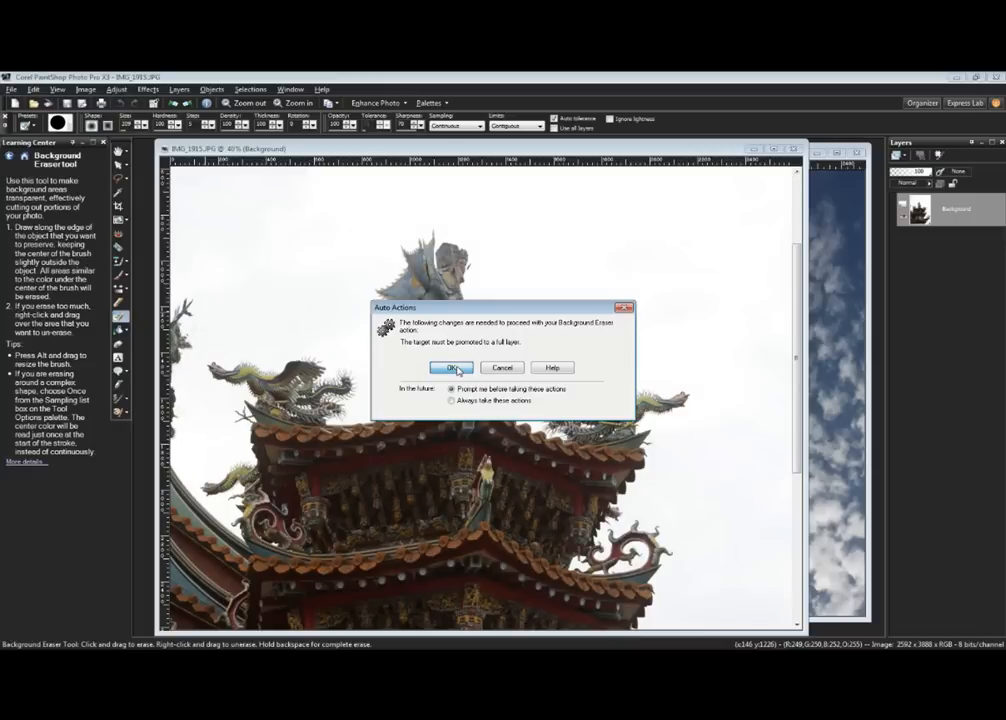
pyautogui.click(453, 367)
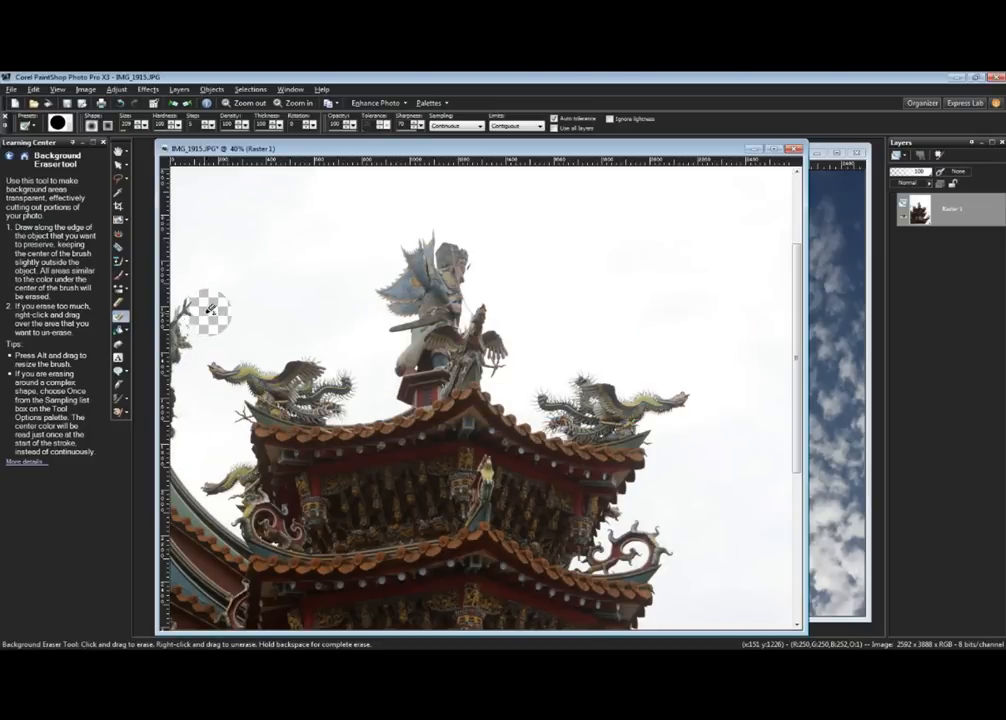
pyautogui.moveTo(210, 310); pyautogui.dragTo(195, 365)
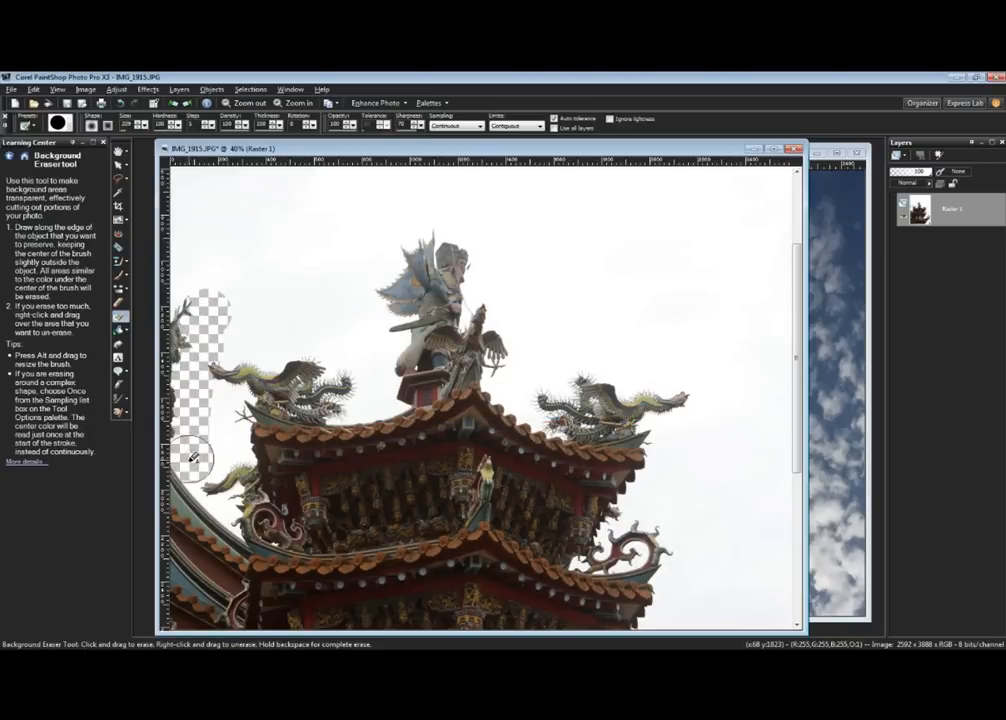
pyautogui.moveTo(193, 458); pyautogui.dragTo(237, 440)
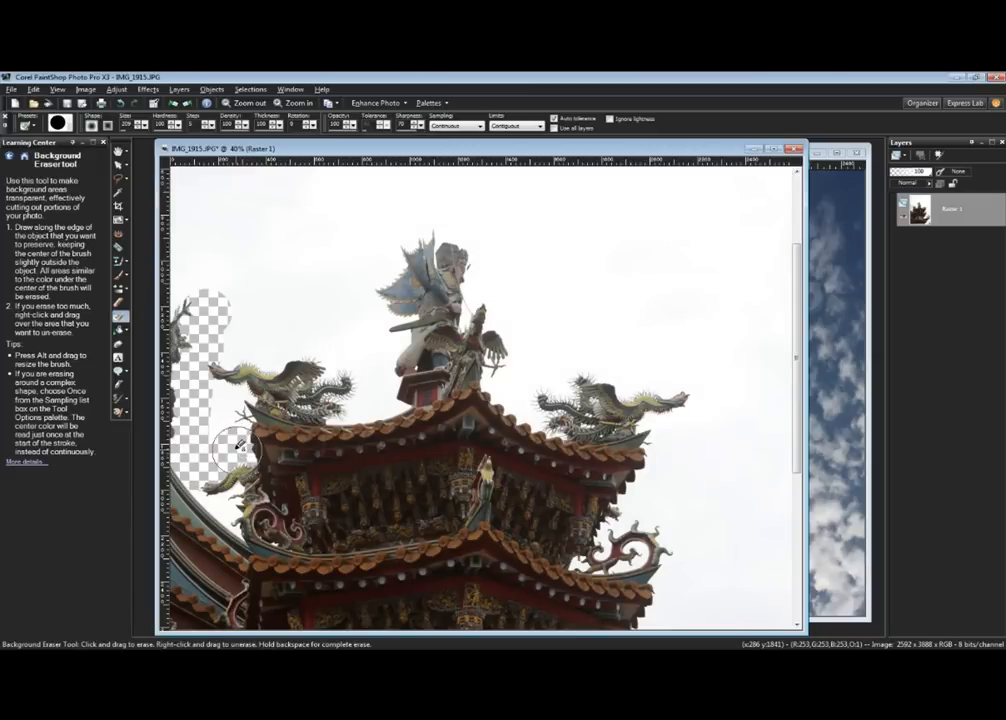
pyautogui.moveTo(240, 450); pyautogui.dragTo(240, 395)
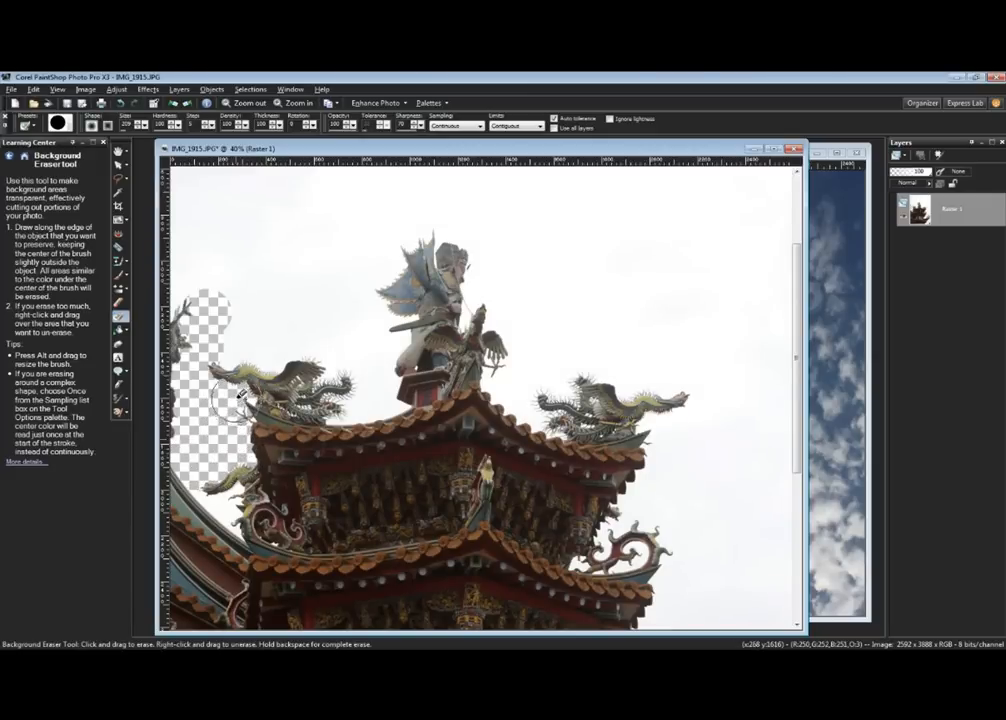
pyautogui.moveTo(240, 395); pyautogui.dragTo(270, 340)
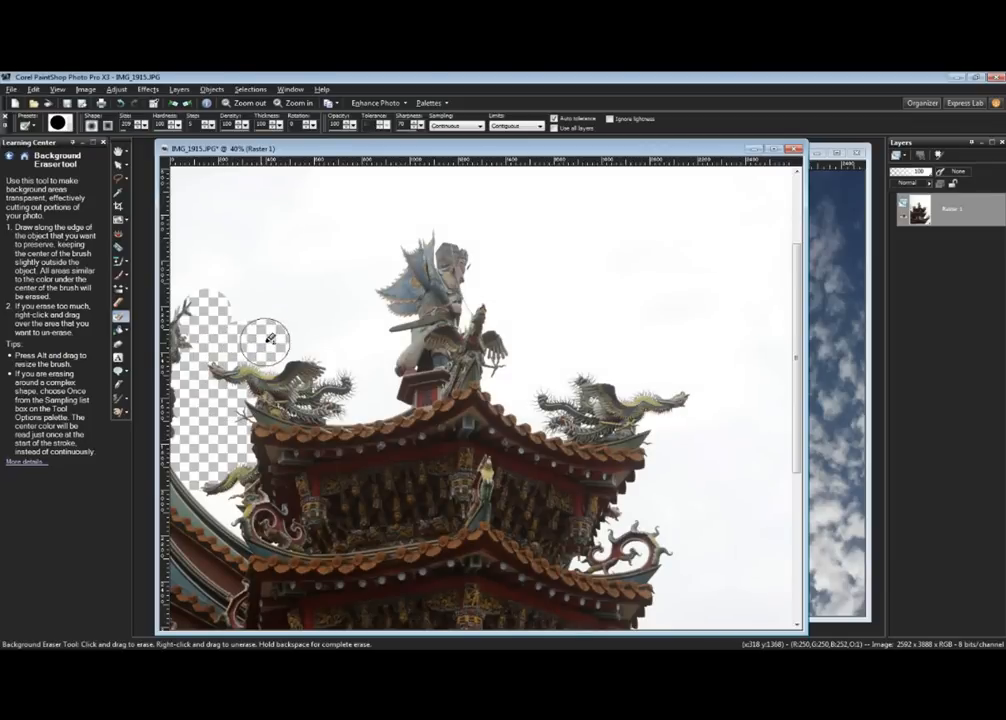
pyautogui.moveTo(268, 340); pyautogui.dragTo(335, 362)
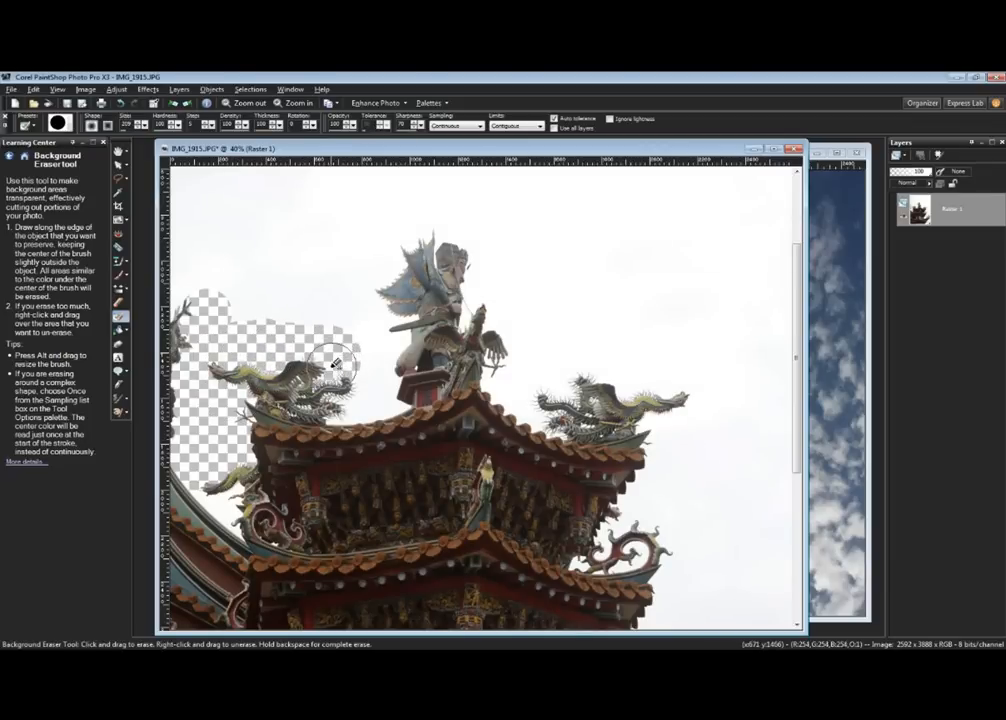
pyautogui.moveTo(335, 365); pyautogui.dragTo(355, 405)
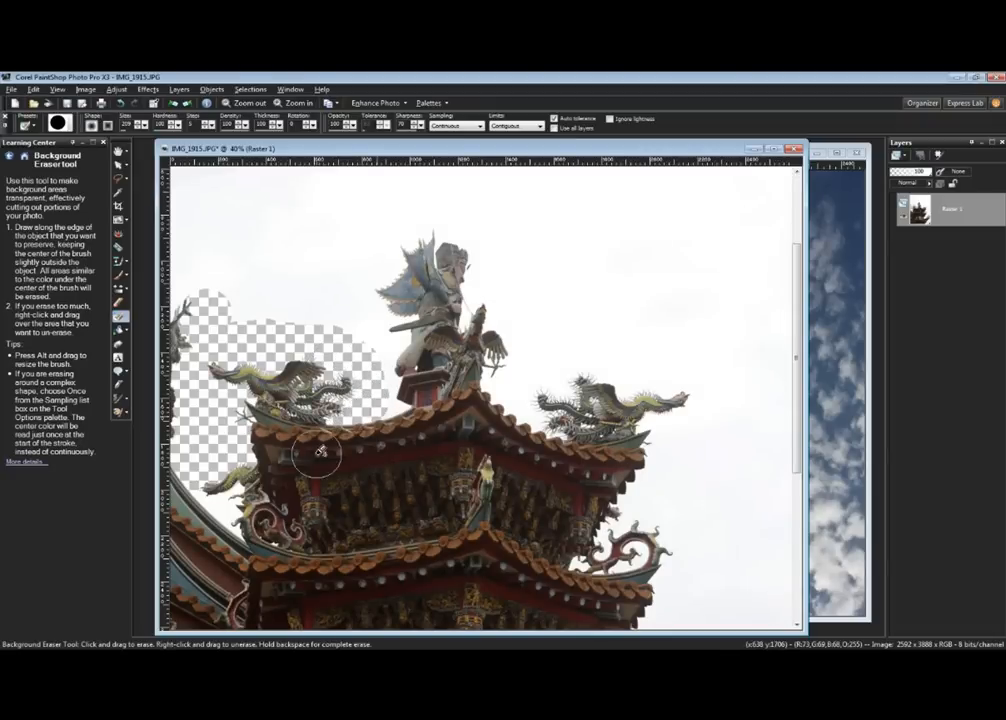
pyautogui.moveTo(320, 455); pyautogui.dragTo(225, 500)
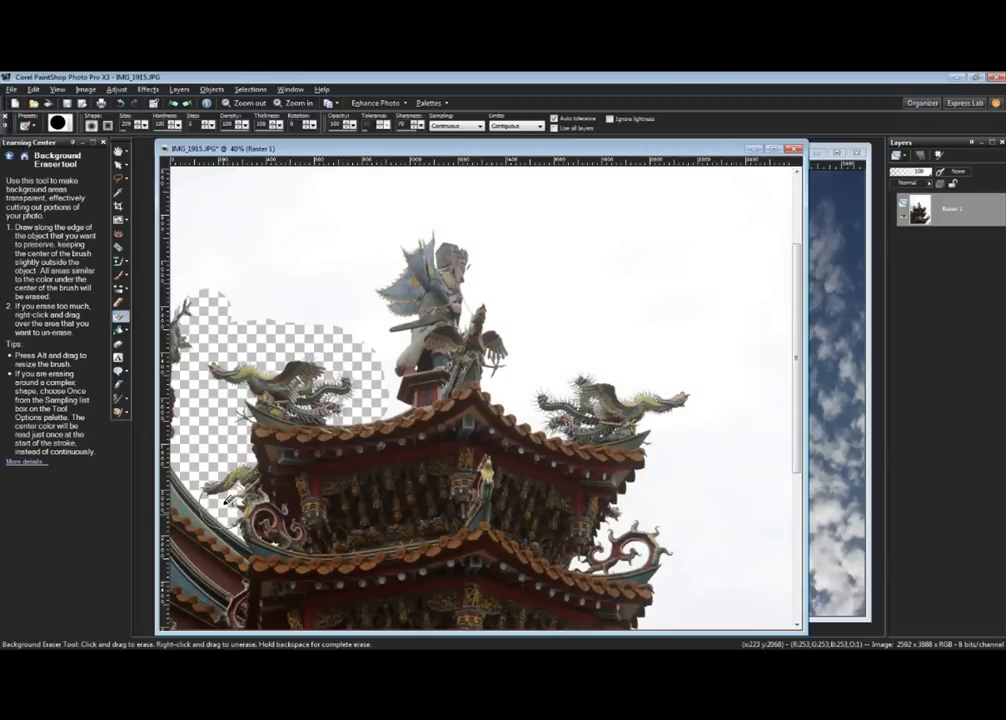
pyautogui.moveTo(225, 500); pyautogui.dragTo(375, 398)
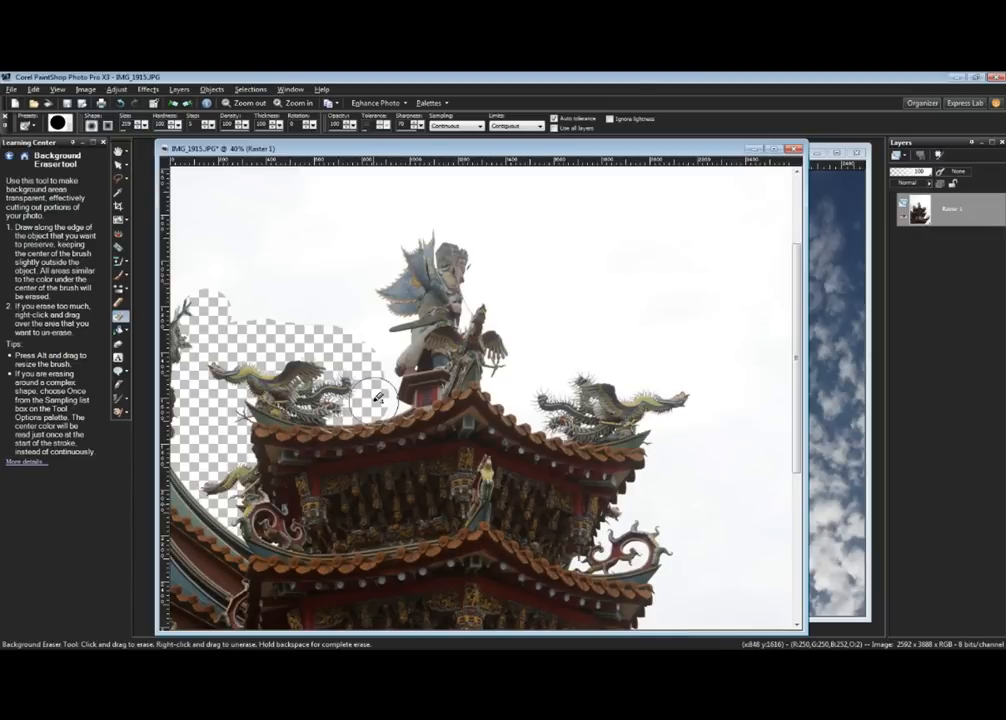
pyautogui.moveTo(378, 398); pyautogui.dragTo(390, 353)
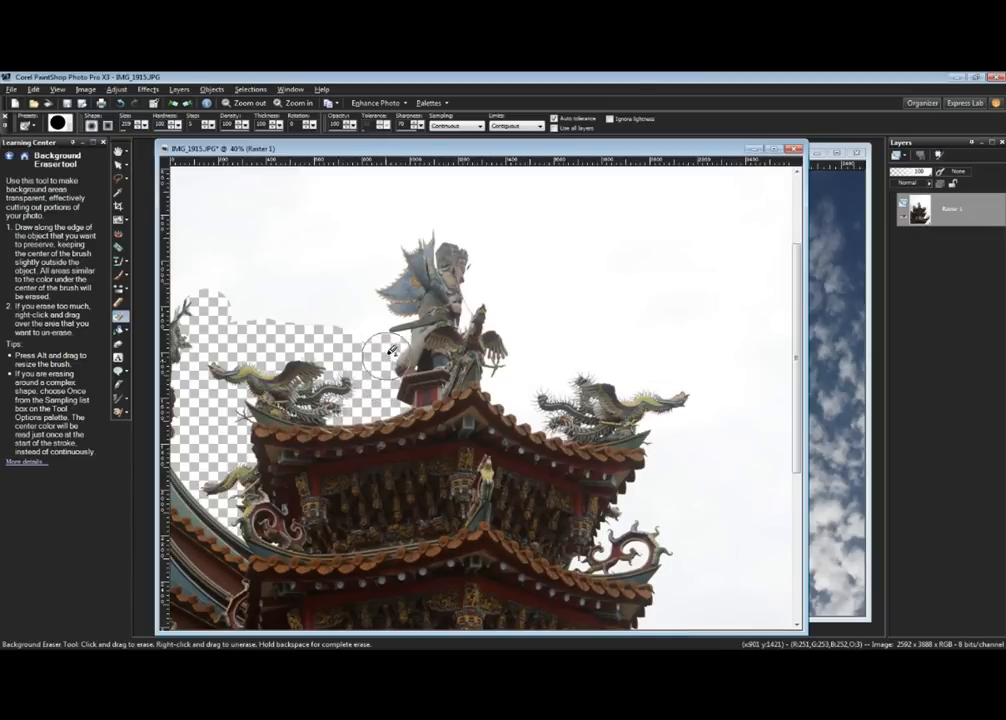
pyautogui.moveTo(390, 350); pyautogui.dragTo(375, 315)
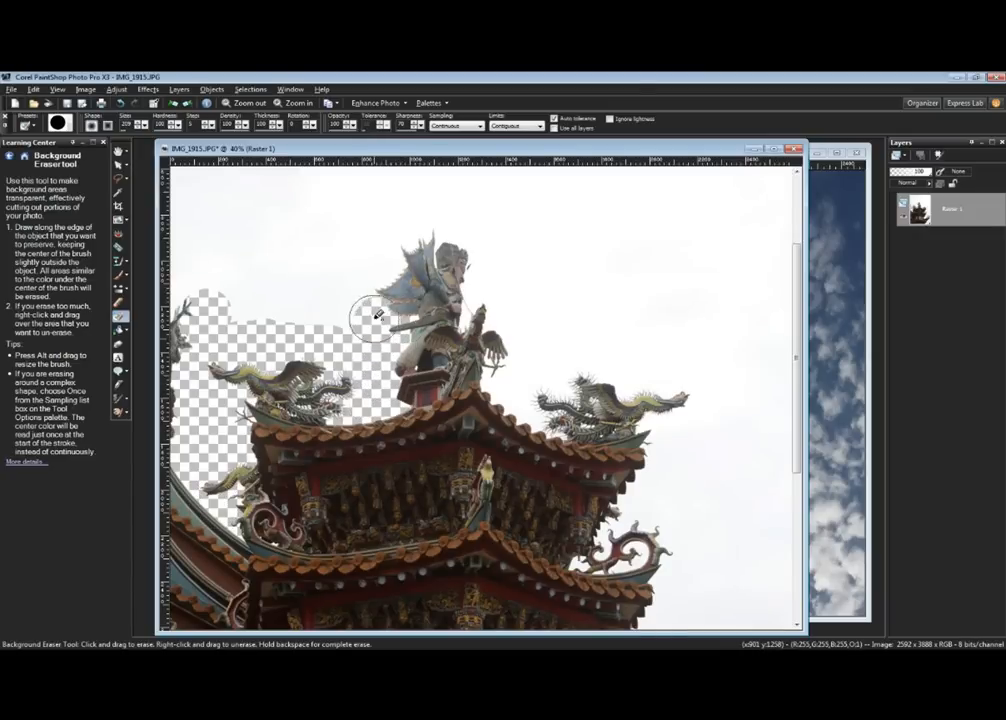
pyautogui.moveTo(378, 315); pyautogui.dragTo(395, 245)
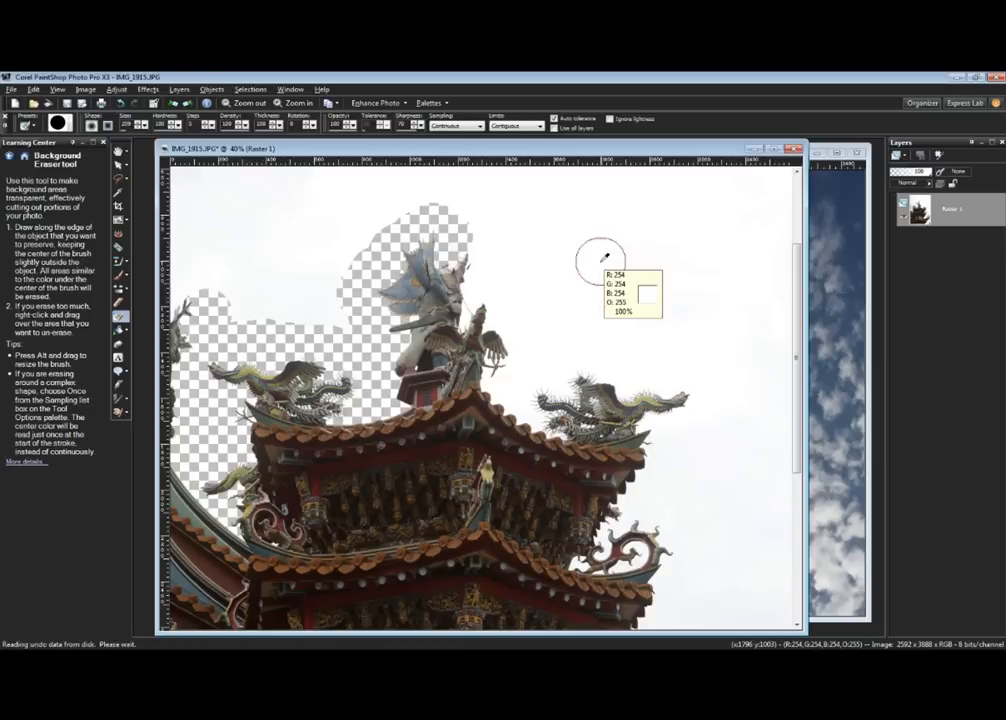
# Erase the sky around the statue's head, the right dragon and the right roof edge
pyautogui.moveTo(600, 258); pyautogui.dragTo(392, 393)
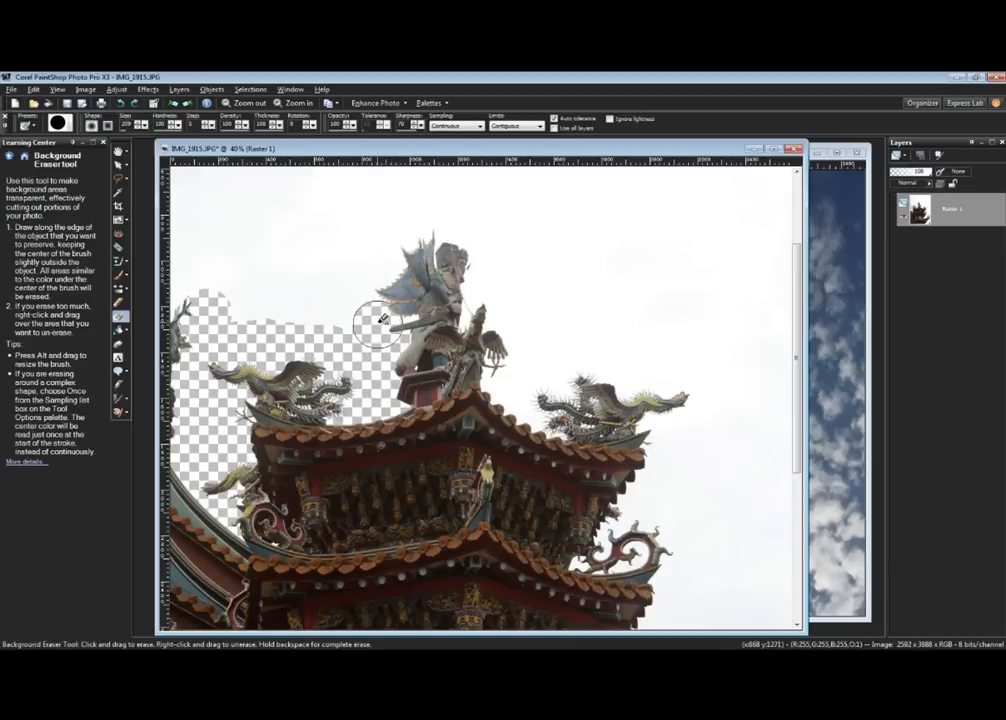
pyautogui.moveTo(378, 320); pyautogui.dragTo(393, 260)
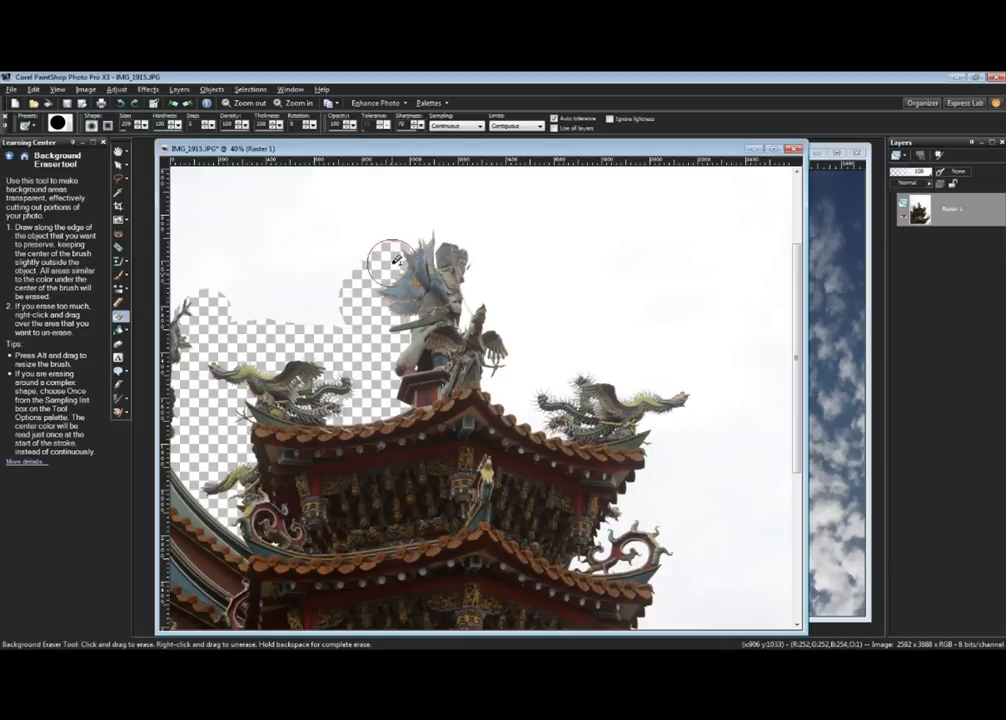
pyautogui.moveTo(390, 260); pyautogui.dragTo(420, 225)
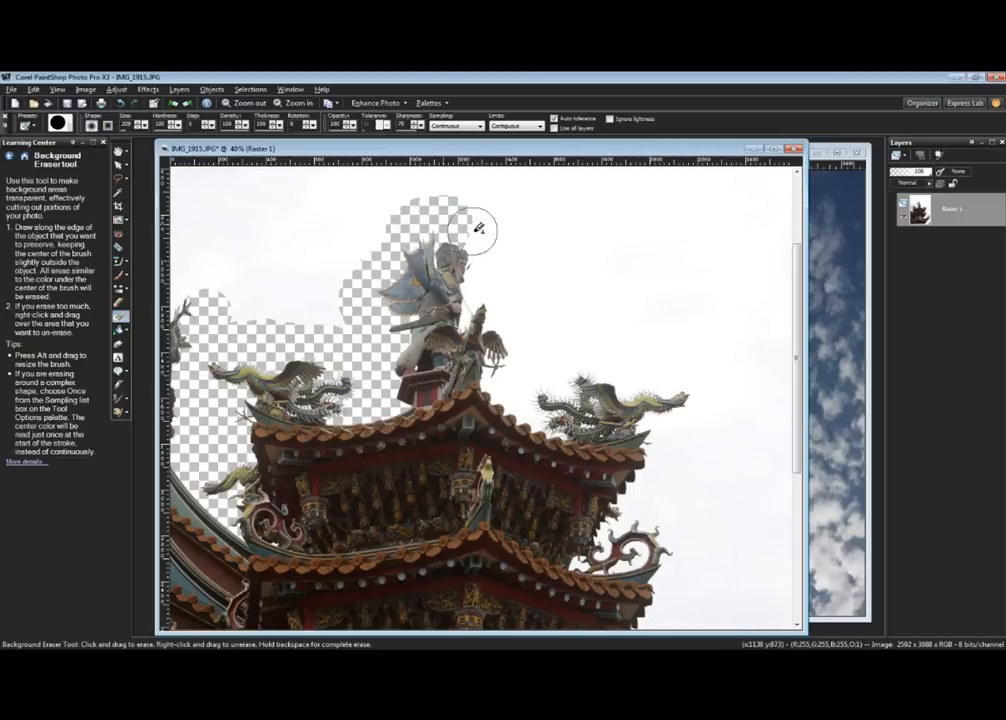
pyautogui.moveTo(478, 228); pyautogui.dragTo(480, 292)
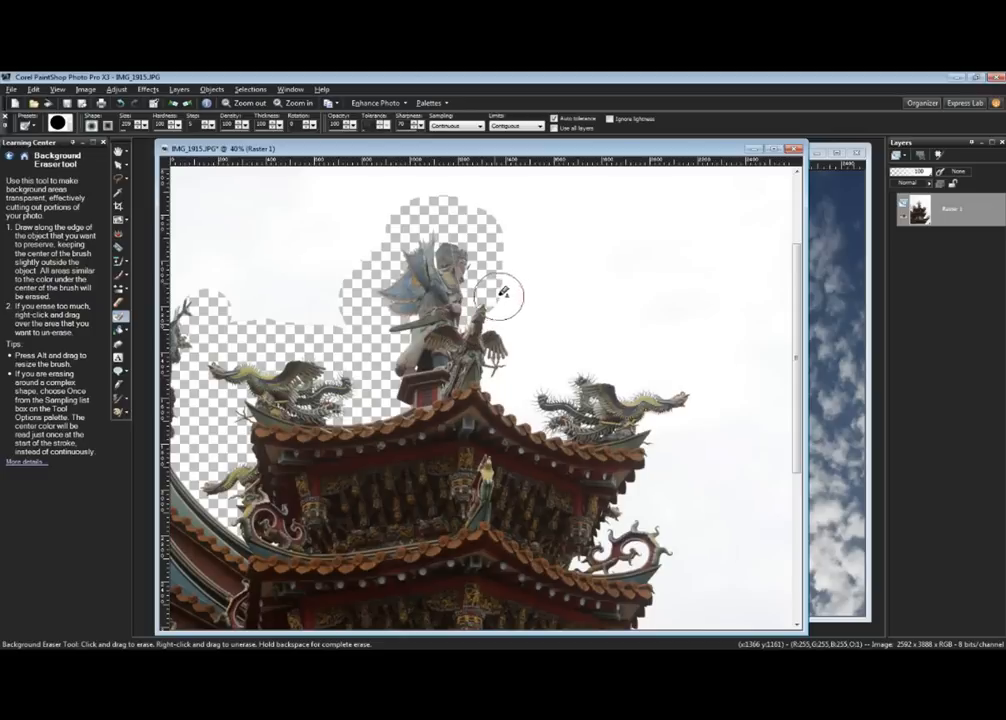
pyautogui.moveTo(510, 293); pyautogui.dragTo(510, 367)
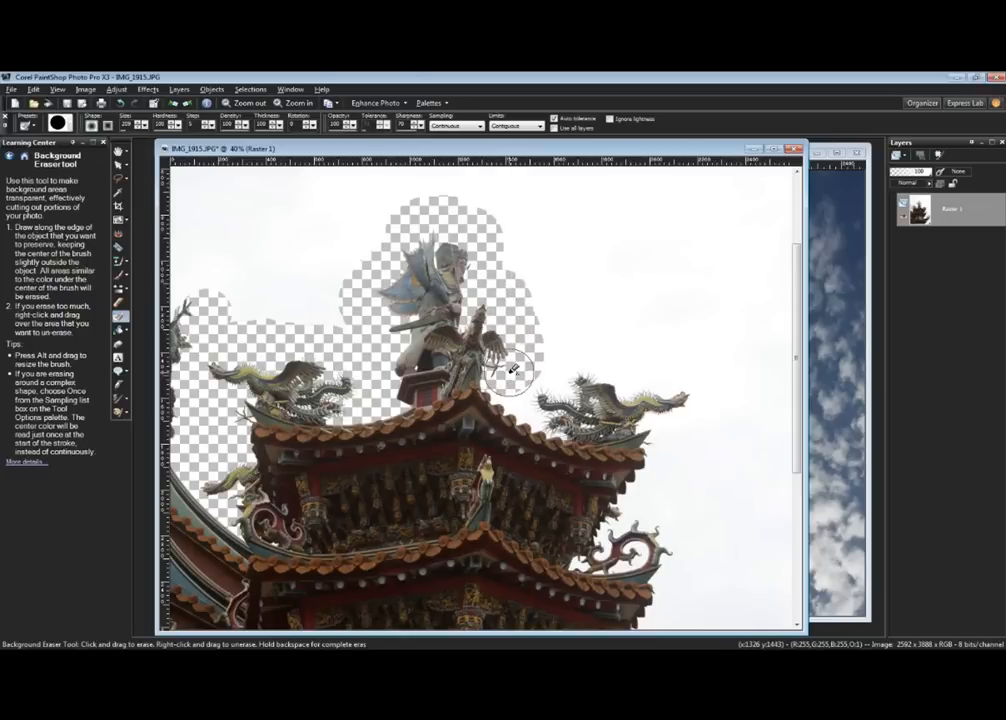
pyautogui.moveTo(515, 368); pyautogui.dragTo(535, 410)
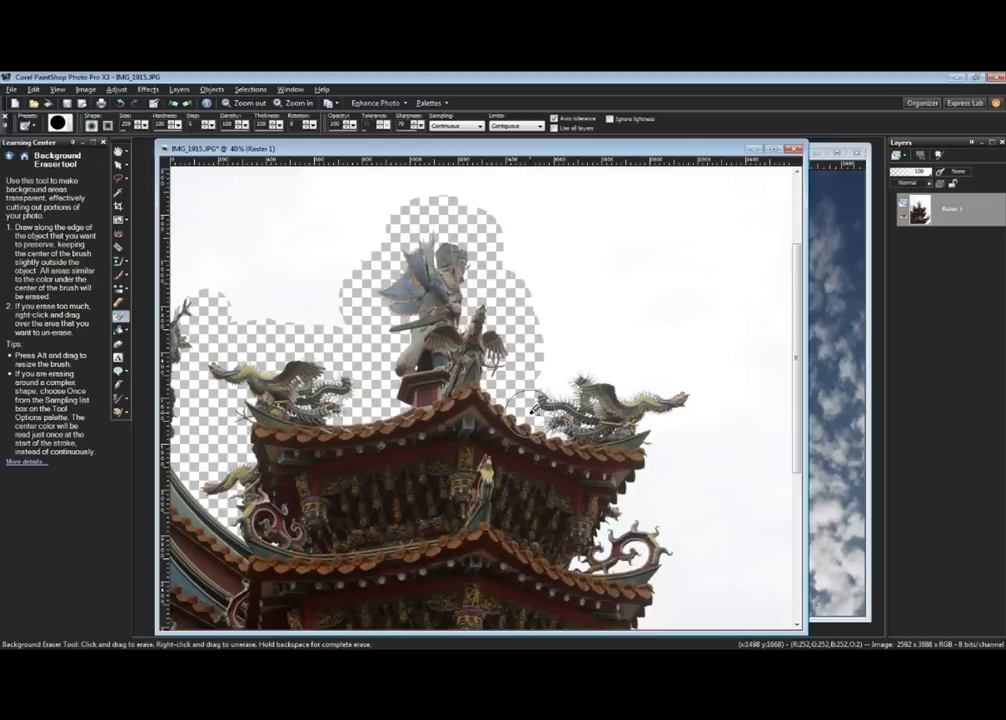
pyautogui.moveTo(535, 410); pyautogui.dragTo(575, 347)
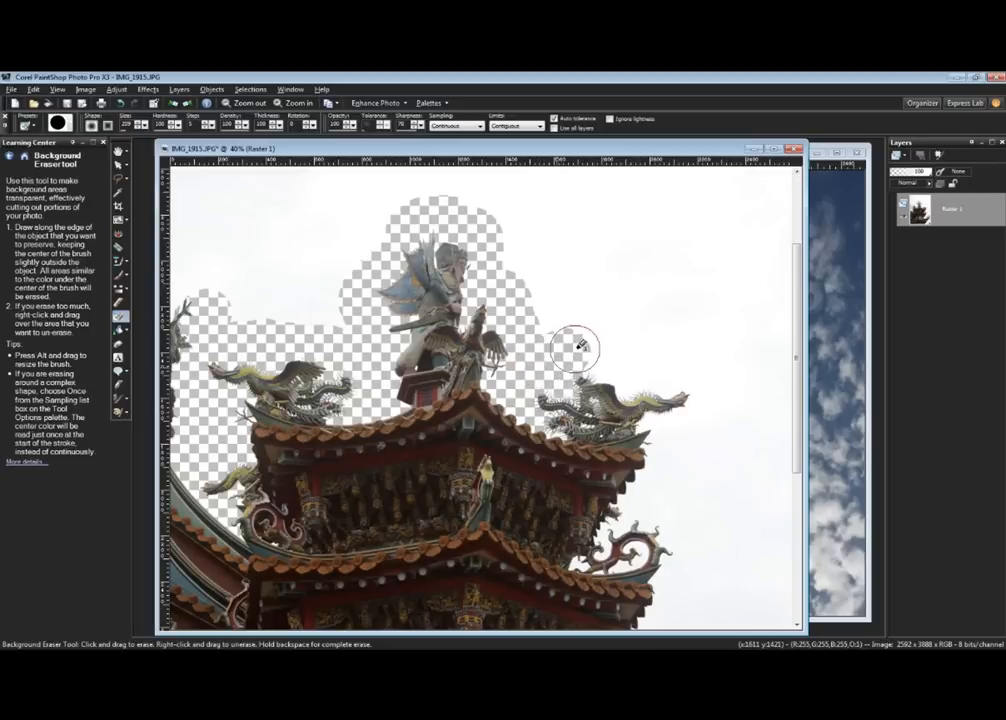
pyautogui.moveTo(575, 348); pyautogui.dragTo(708, 405)
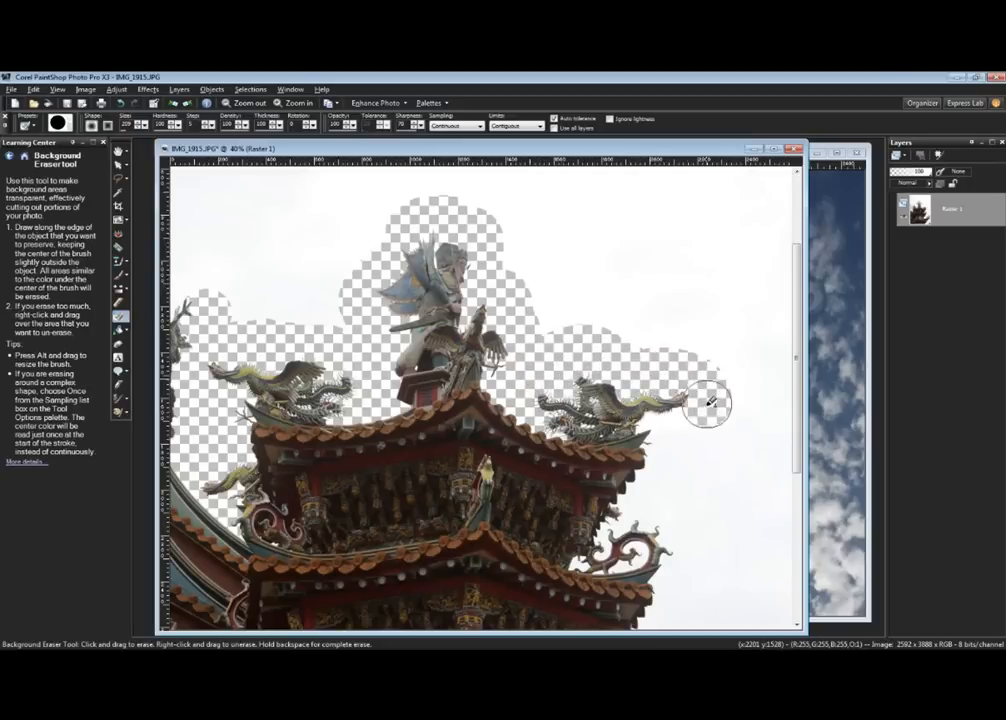
pyautogui.moveTo(710, 405); pyautogui.dragTo(640, 505)
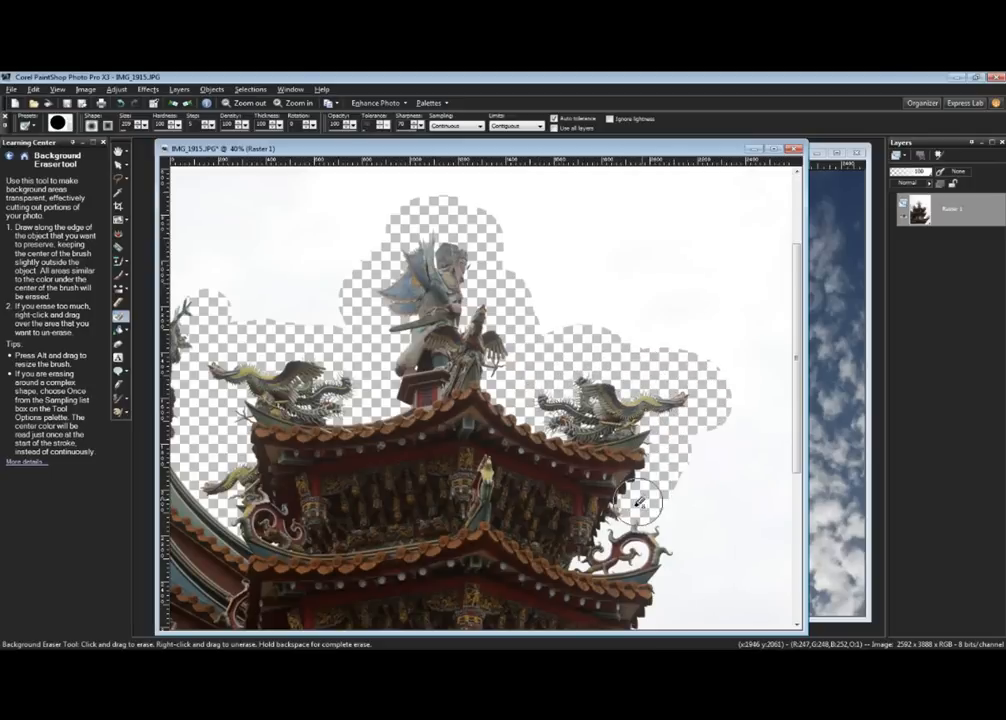
pyautogui.moveTo(638, 503); pyautogui.dragTo(618, 525)
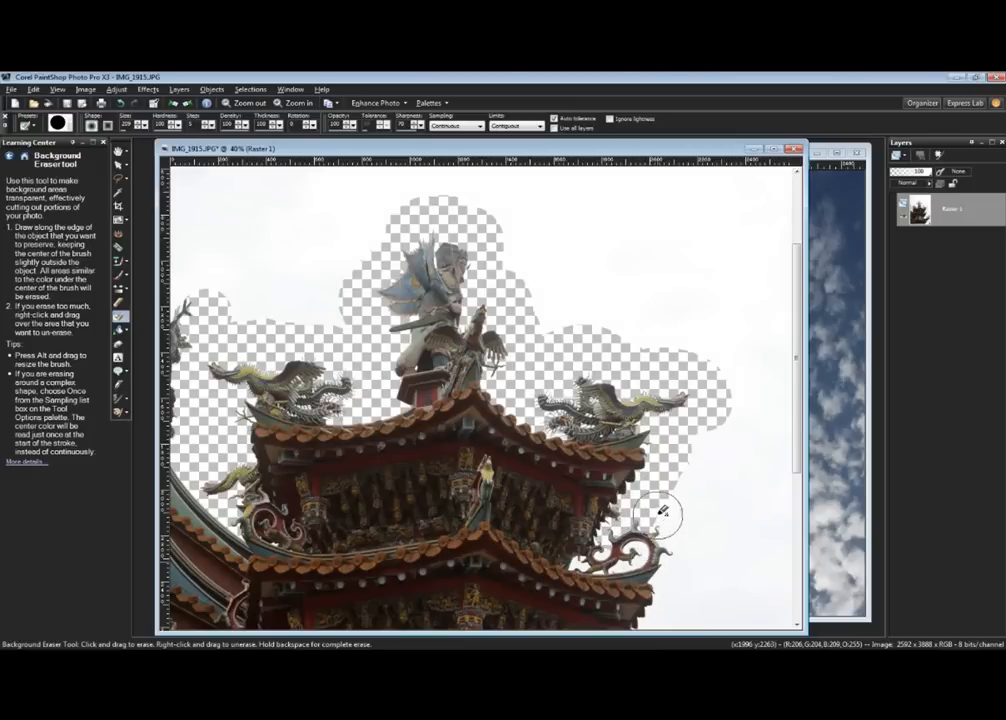
pyautogui.moveTo(660, 515); pyautogui.dragTo(660, 565)
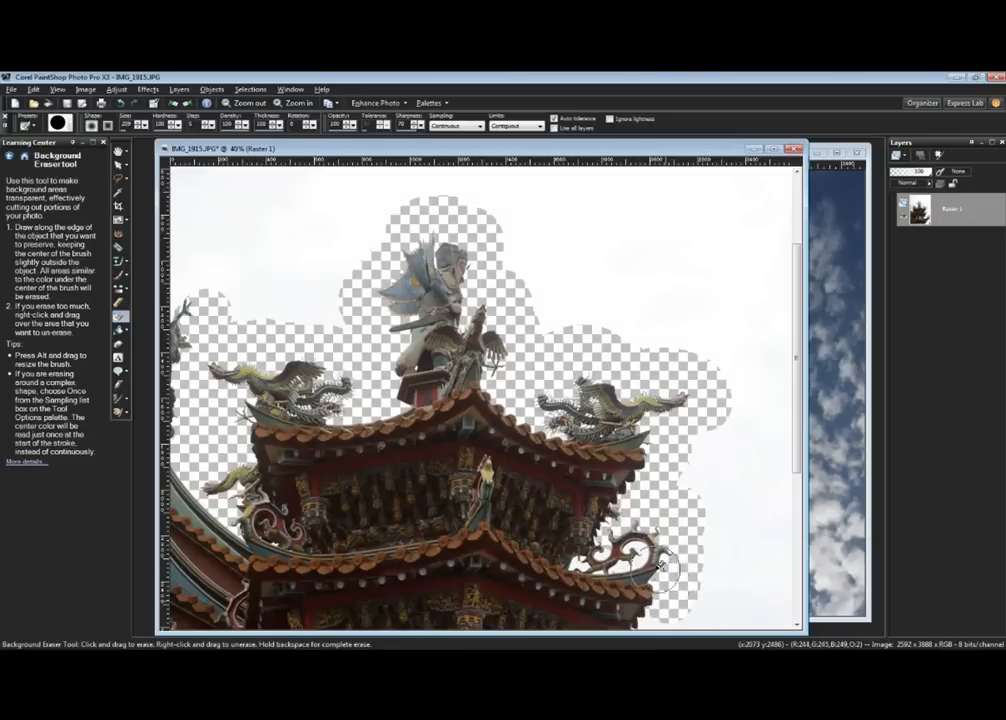
pyautogui.moveTo(665, 565); pyautogui.dragTo(625, 565)
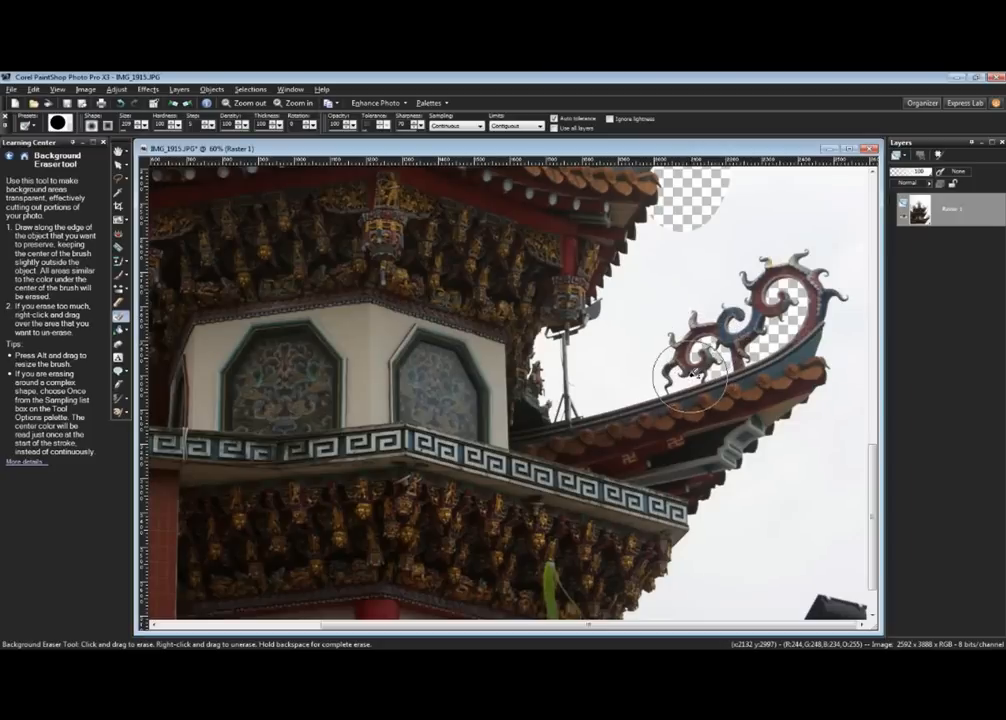
# Erase the sky inside and around the curled right eave ornament and along the lower eave
pyautogui.moveTo(690, 375); pyautogui.dragTo(600, 372)
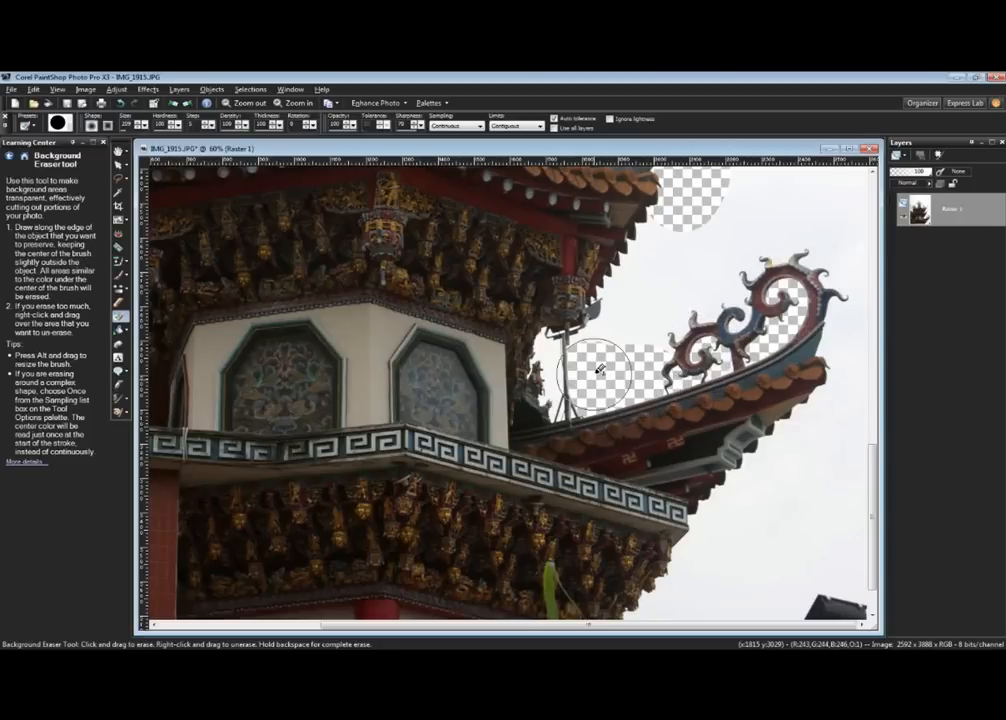
pyautogui.moveTo(600, 370); pyautogui.dragTo(670, 322)
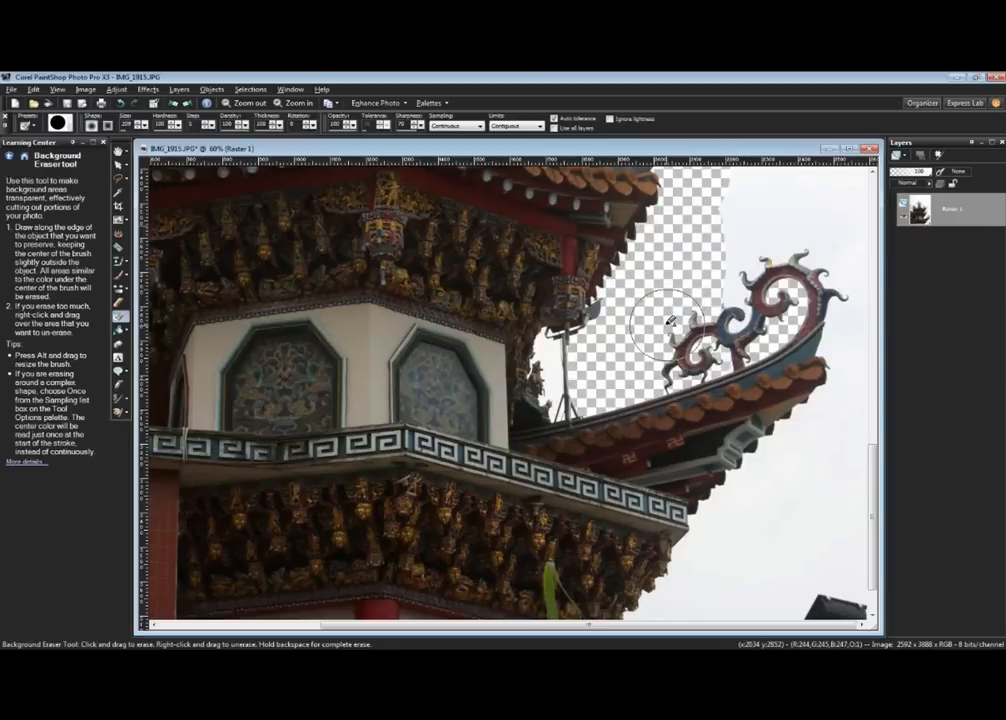
pyautogui.moveTo(672, 322); pyautogui.dragTo(830, 242)
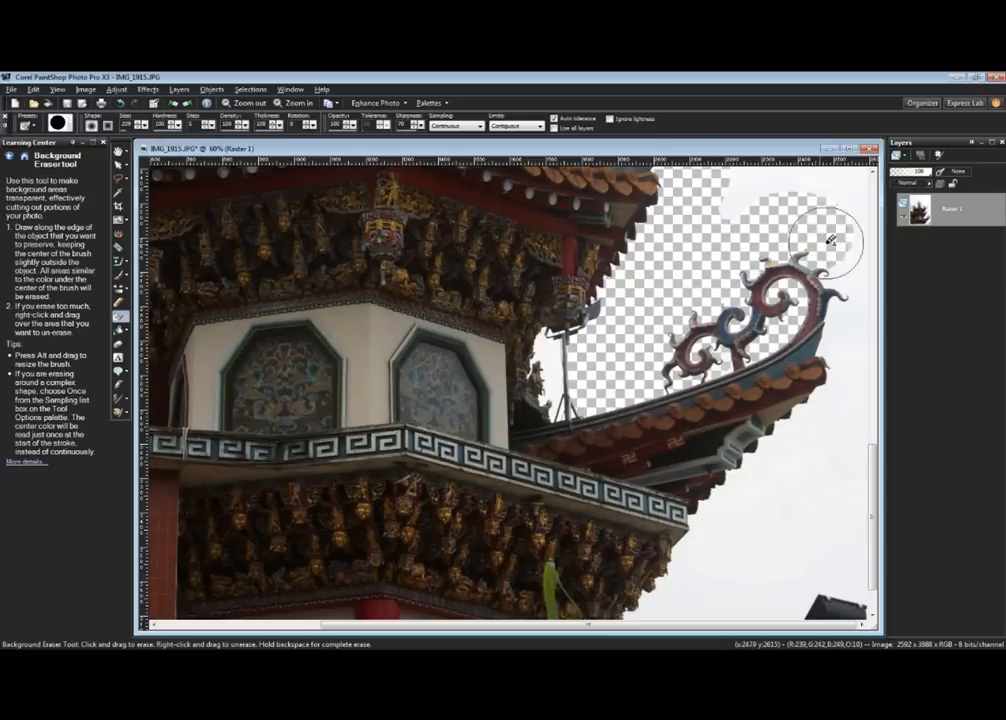
pyautogui.moveTo(820, 240); pyautogui.dragTo(785, 455)
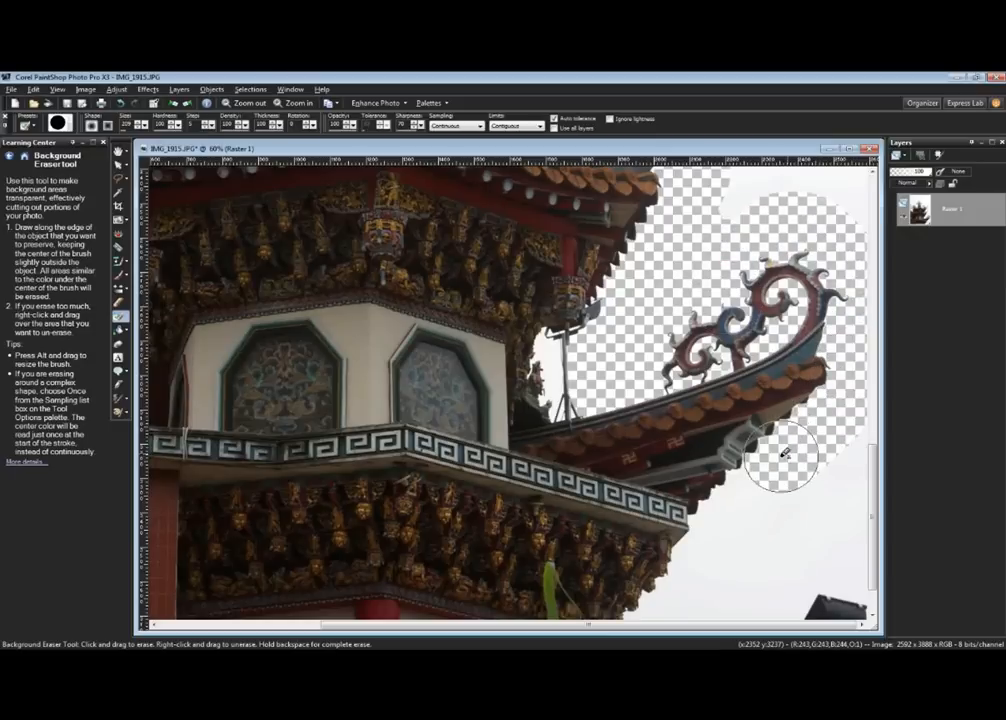
pyautogui.moveTo(785, 455); pyautogui.dragTo(685, 570)
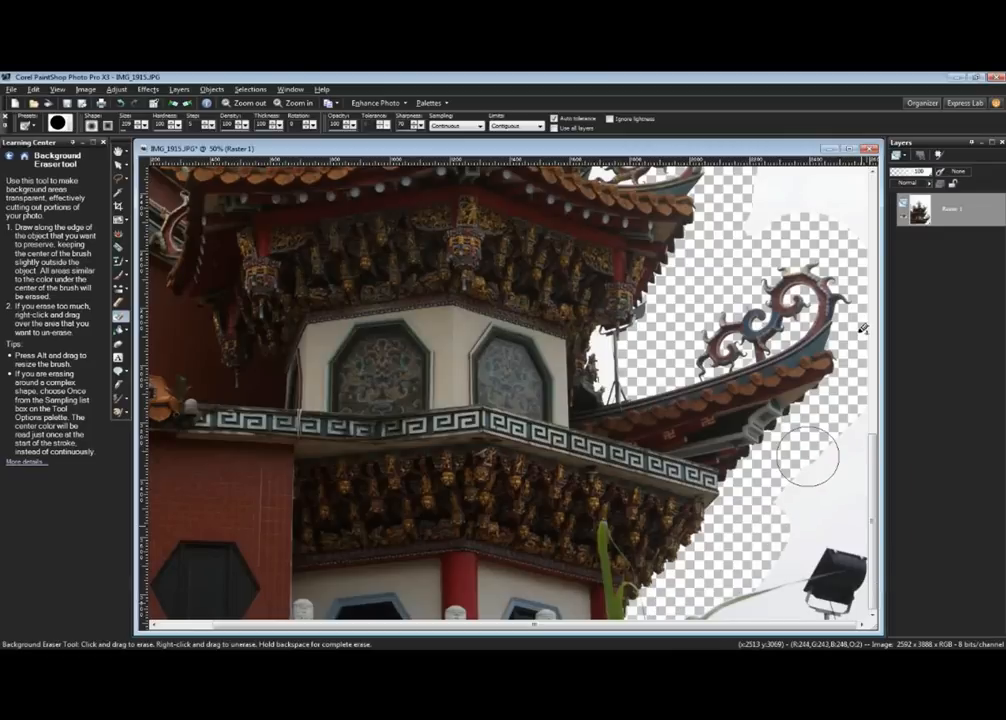
pyautogui.moveTo(810, 460); pyautogui.dragTo(608, 373)
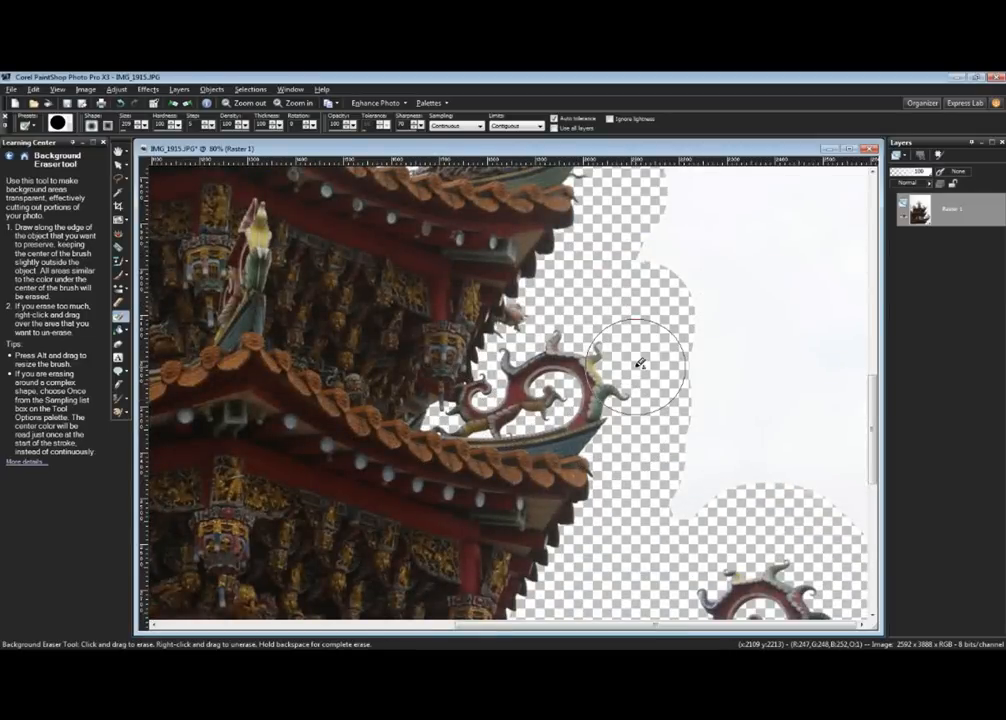
pyautogui.moveTo(600, 313)
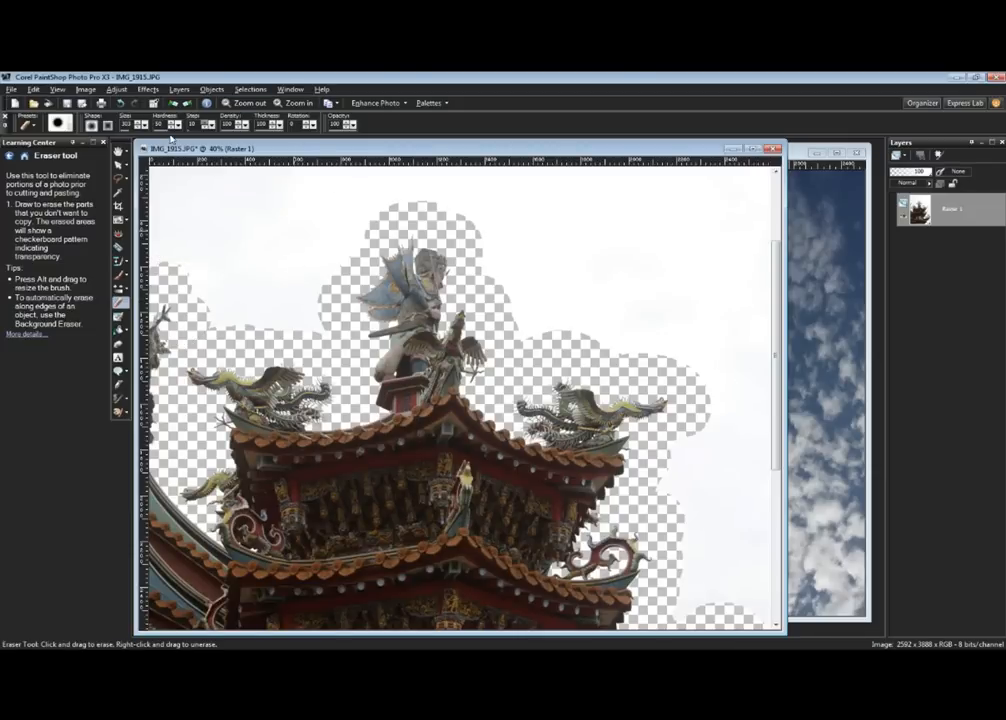
pyautogui.moveTo(200, 250)
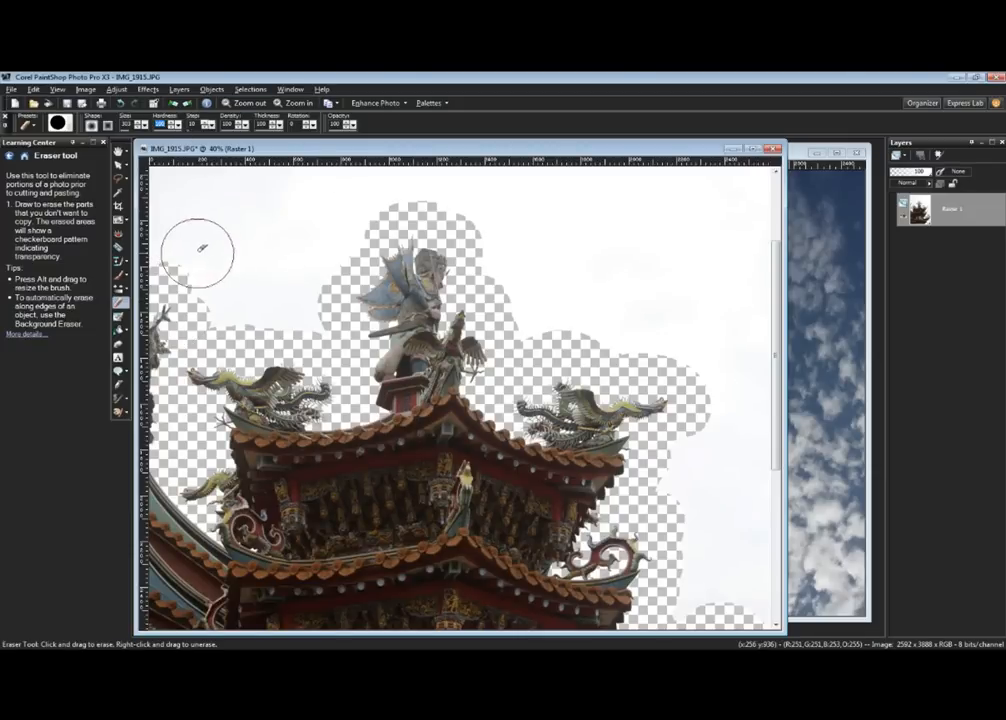
# Erase the leftover sky in the upper-left corner, above the top statue and right of the roof
pyautogui.moveTo(197, 253); pyautogui.dragTo(224, 258)
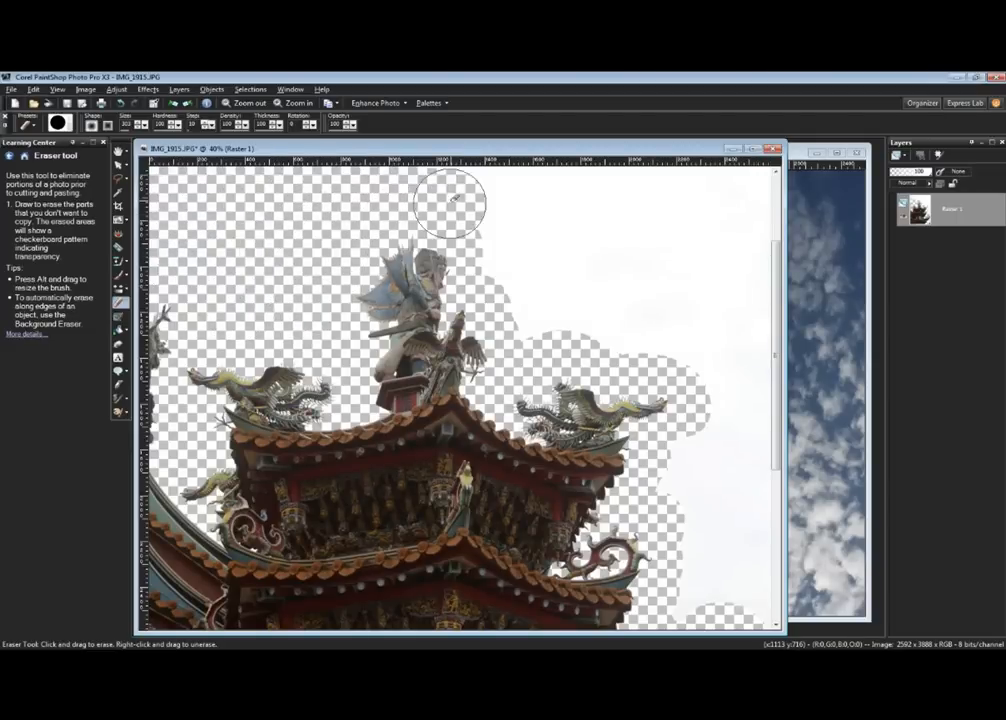
pyautogui.moveTo(450, 200); pyautogui.dragTo(655, 185)
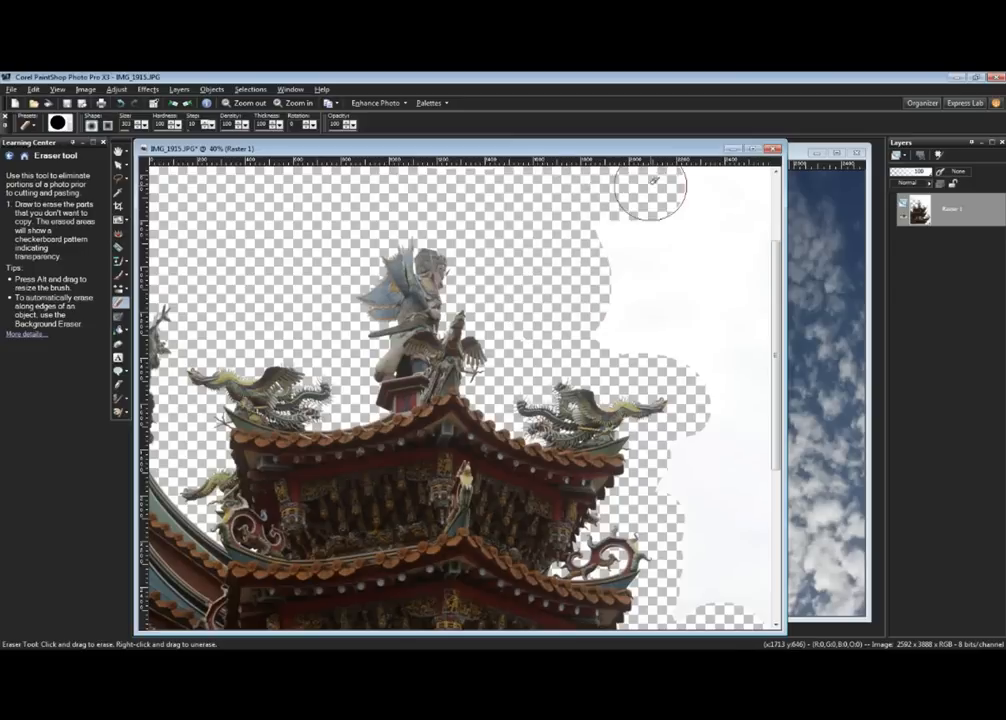
pyautogui.moveTo(655, 185); pyautogui.dragTo(630, 290)
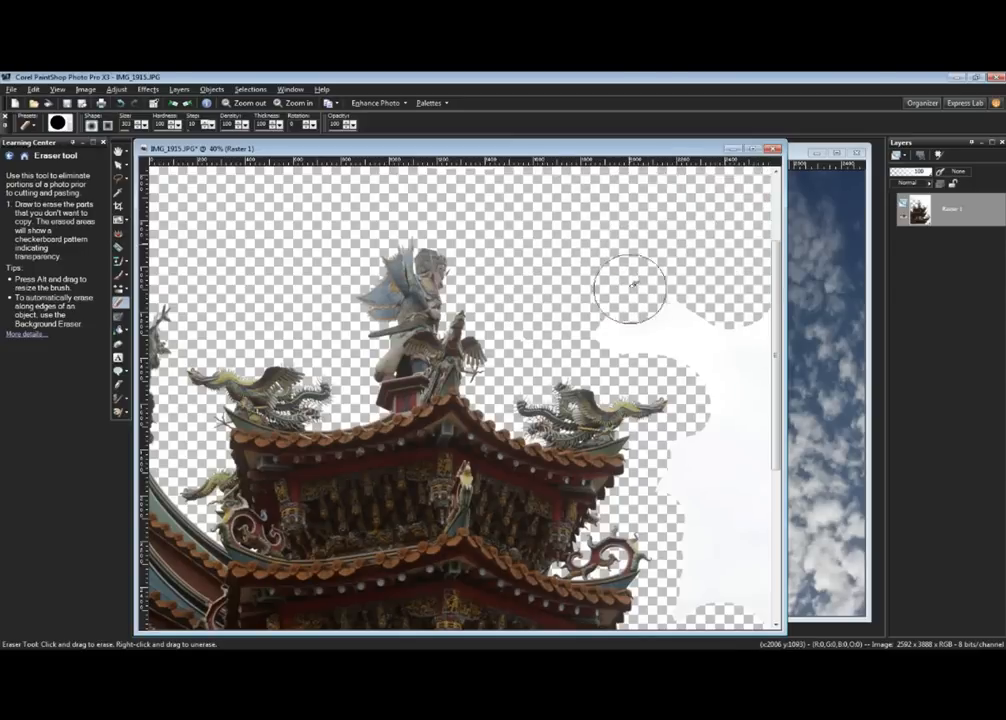
pyautogui.moveTo(630, 290); pyautogui.dragTo(745, 428)
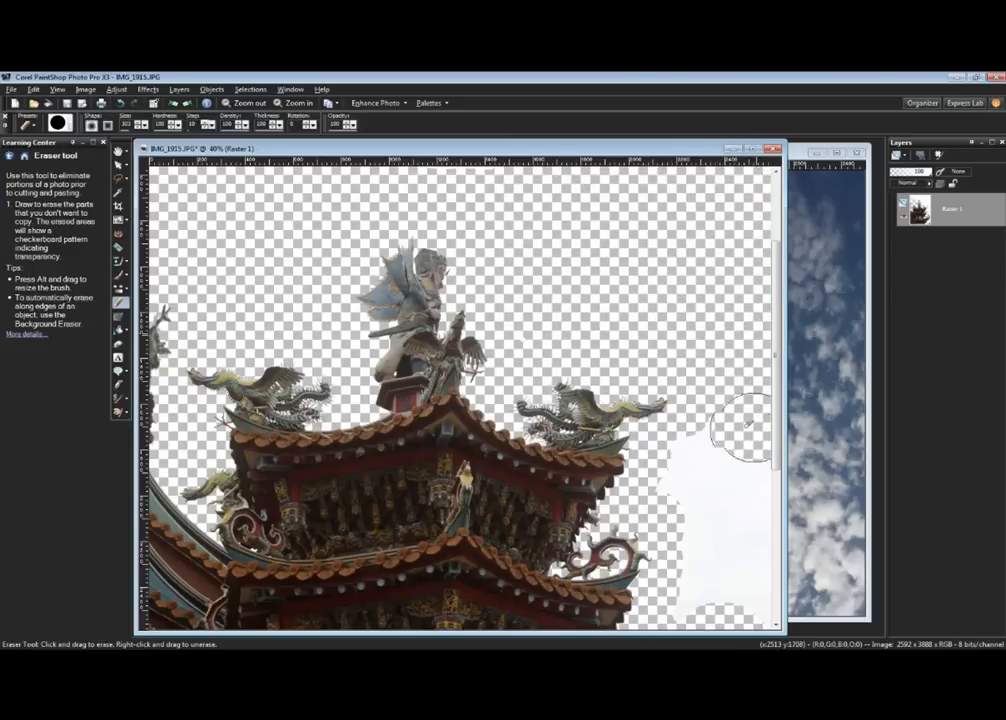
pyautogui.moveTo(745, 430); pyautogui.dragTo(710, 583)
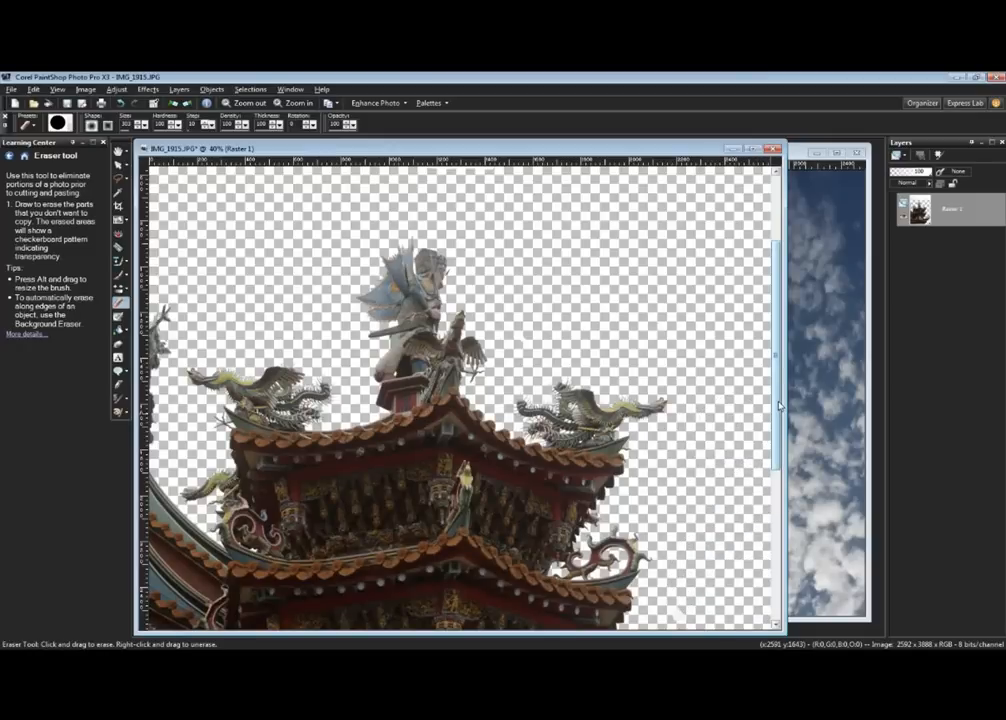
pyautogui.scroll(-3)
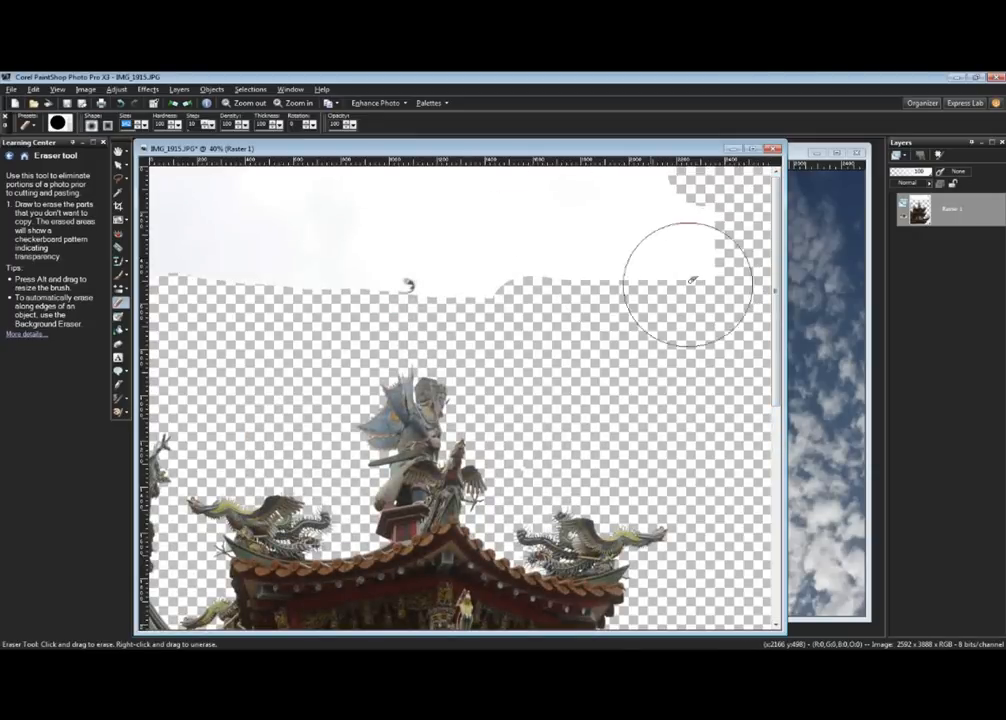
pyautogui.moveTo(690, 280); pyautogui.dragTo(185, 230)
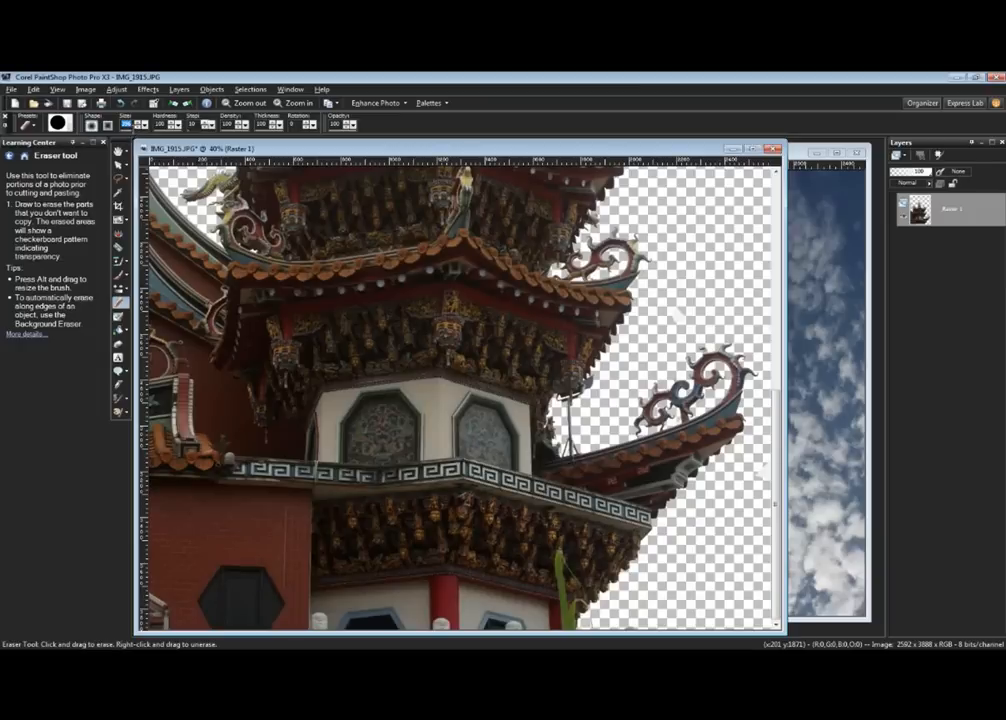
pyautogui.moveTo(745, 480)
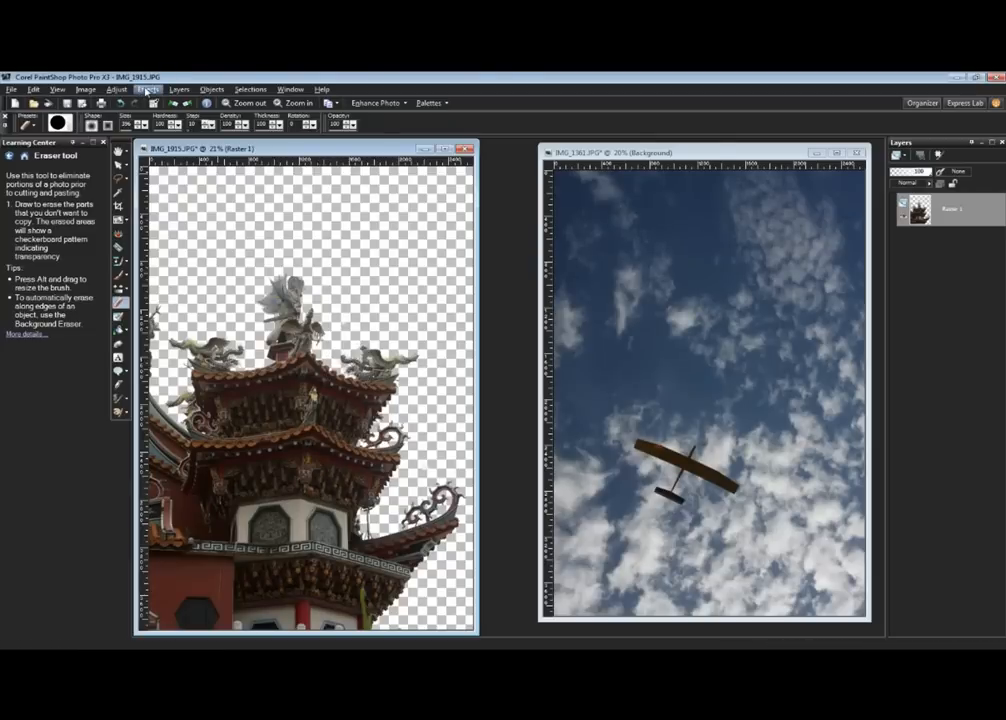
# Apply Smart Photo Fix with higher saturation, deeper shadows and brighter highlights to the temple
pyautogui.click(117, 89)
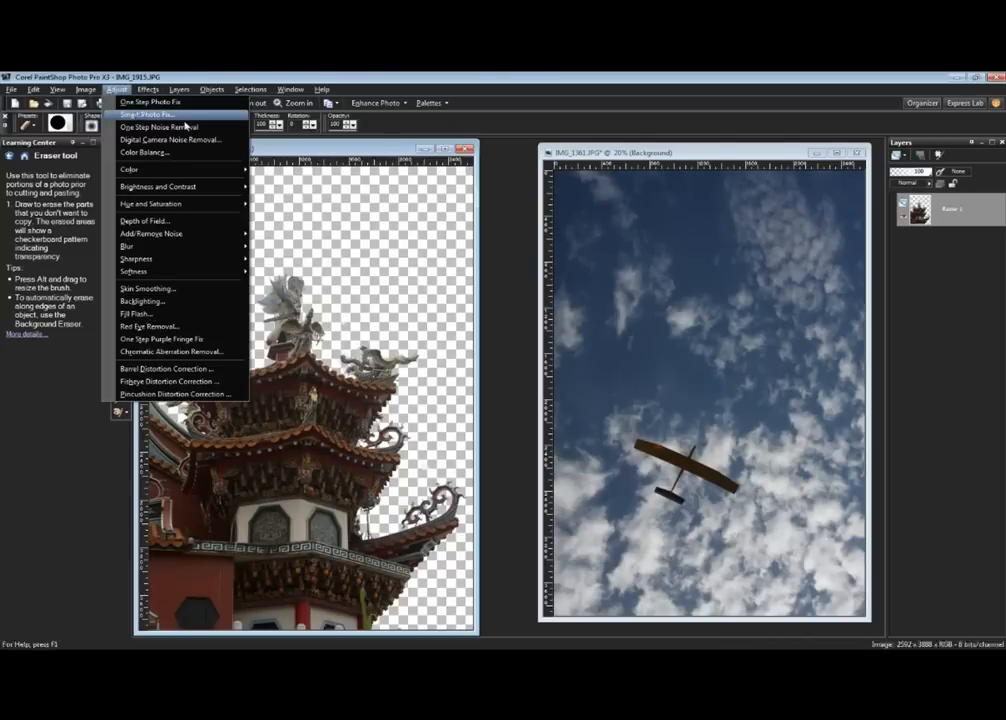
pyautogui.click(151, 114)
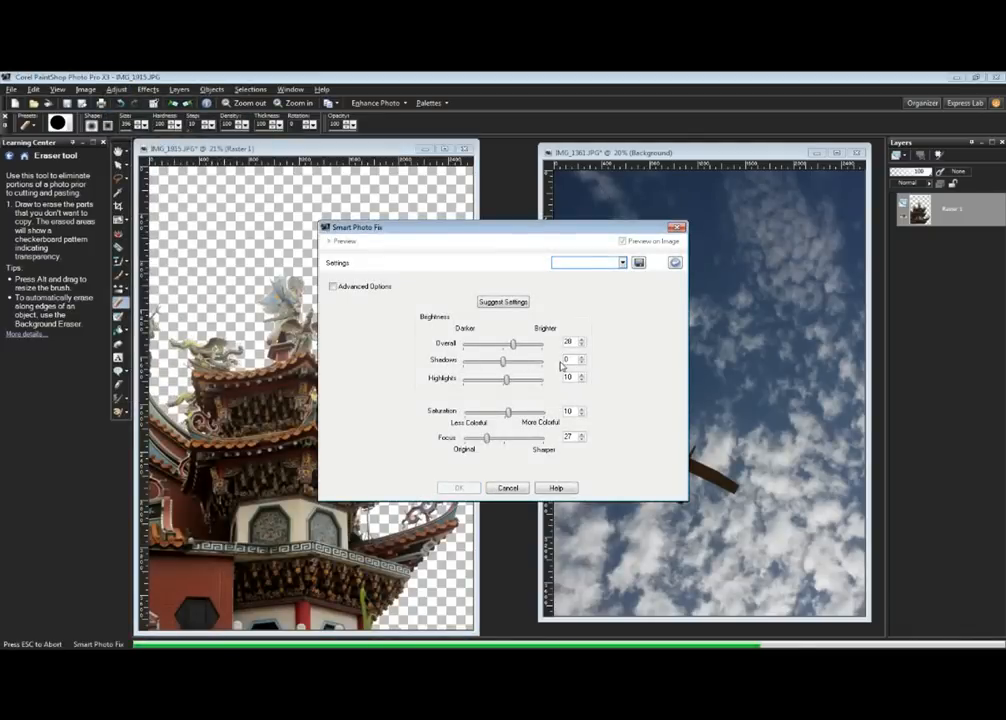
pyautogui.click(622, 241)
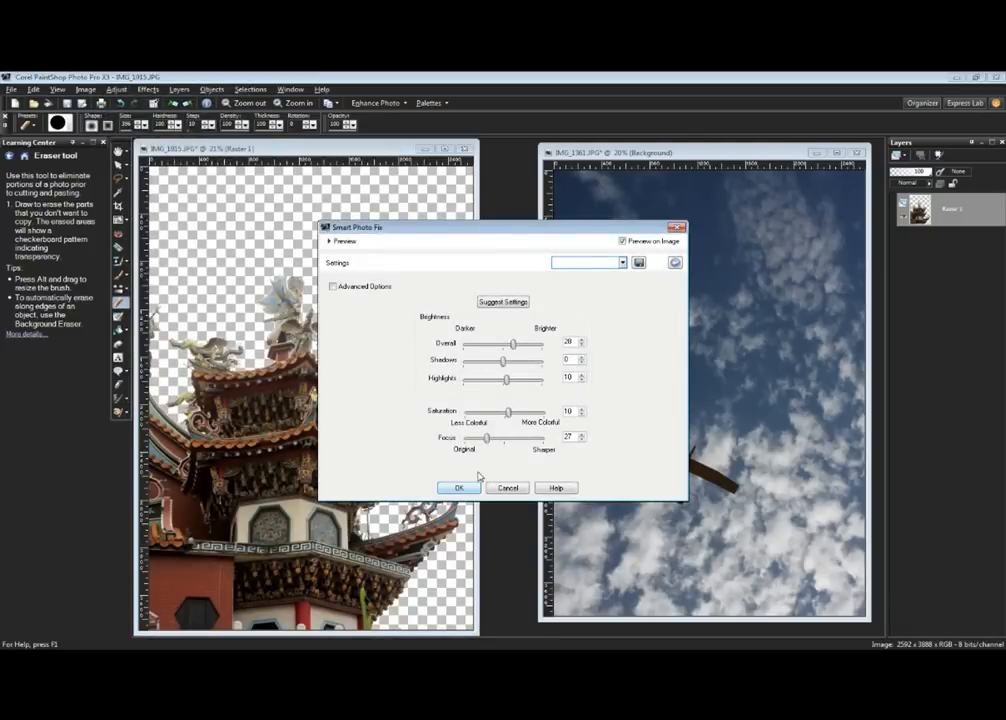
pyautogui.moveTo(508, 412); pyautogui.dragTo(513, 412)
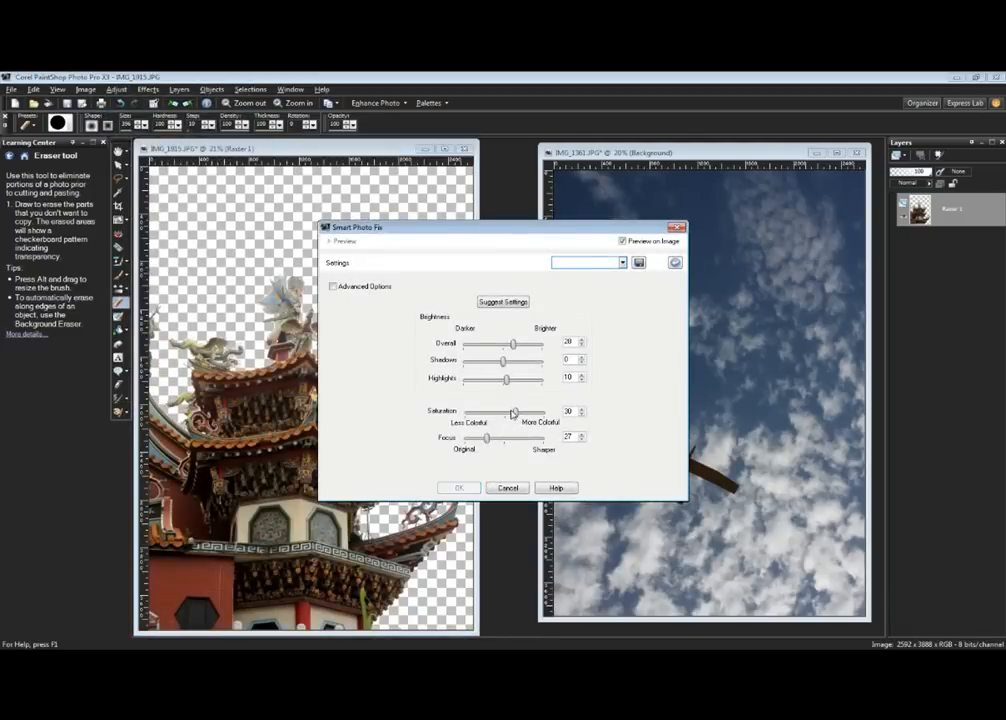
pyautogui.moveTo(477, 360); pyautogui.dragTo(500, 360)
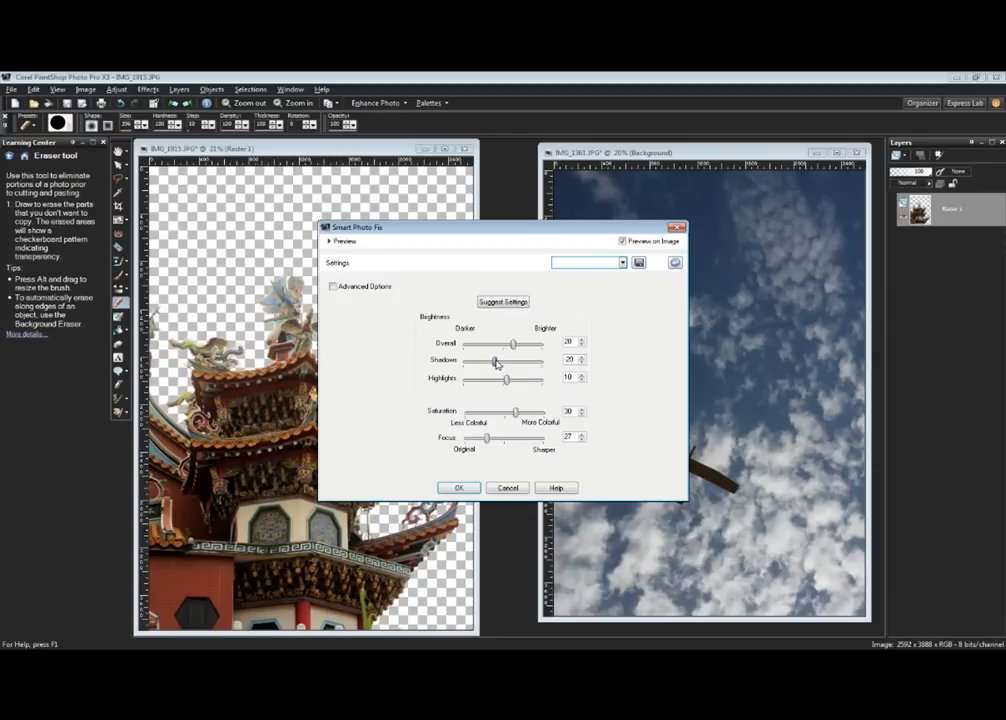
pyautogui.moveTo(497, 344); pyautogui.dragTo(515, 344)
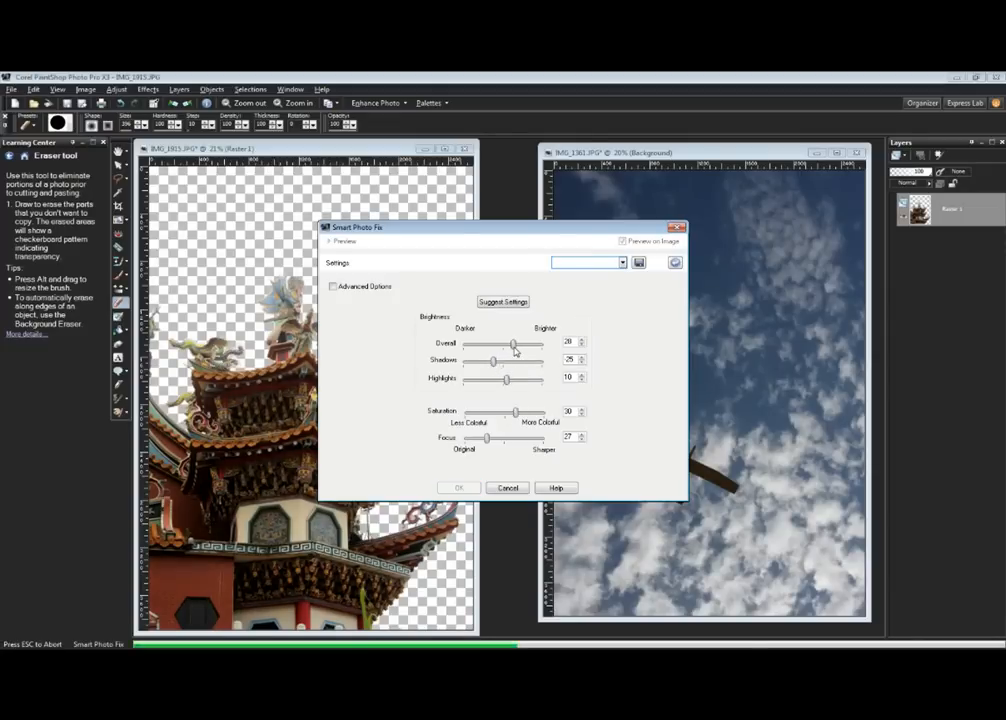
pyautogui.moveTo(506, 378); pyautogui.dragTo(512, 378)
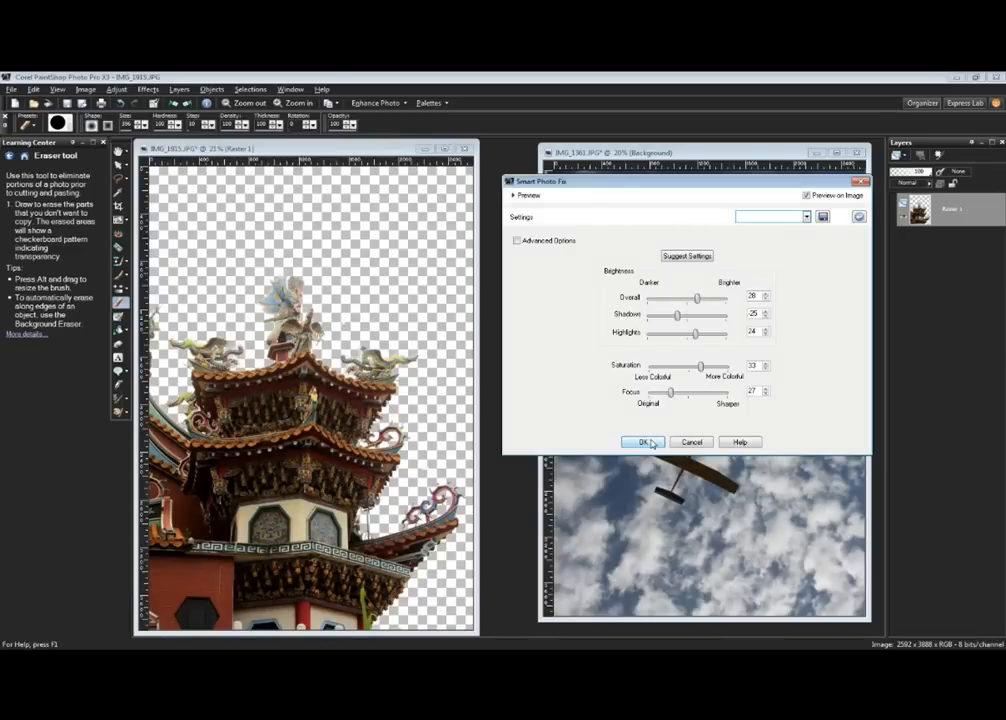
pyautogui.click(642, 442)
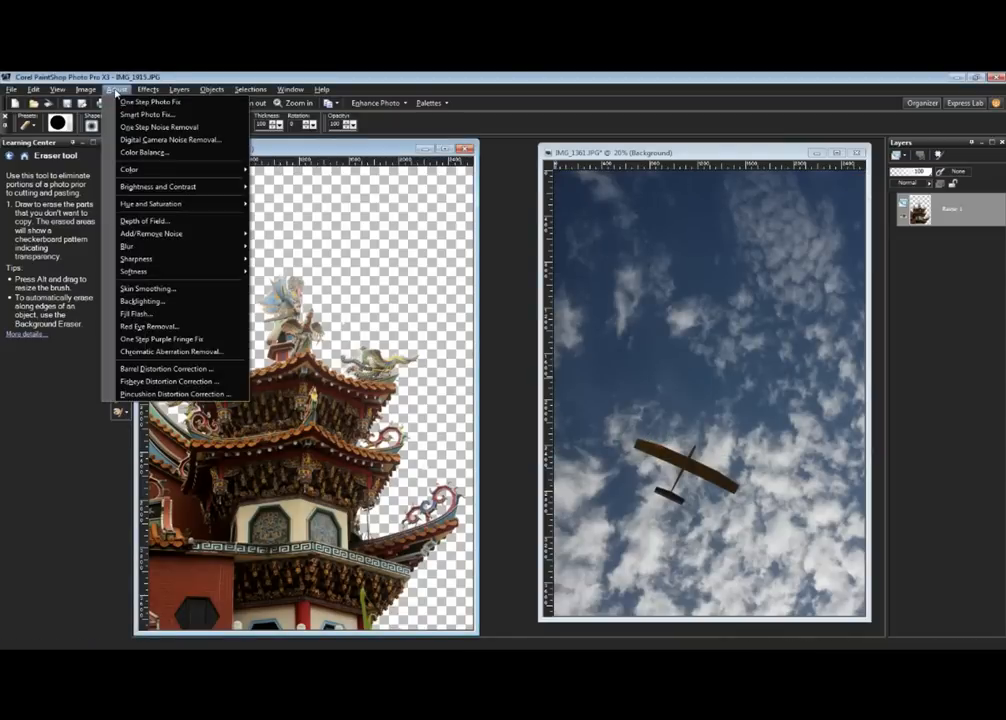
pyautogui.moveTo(150, 203)
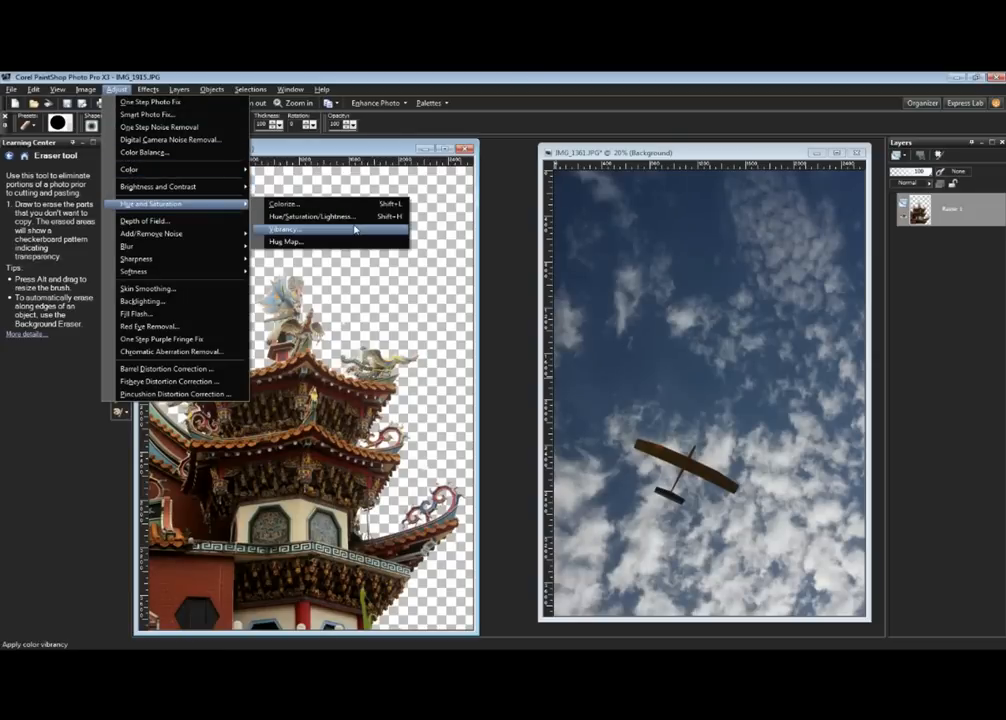
# Apply a Vibrancy adjustment with Strength 42 to the temple image
pyautogui.click(285, 229)
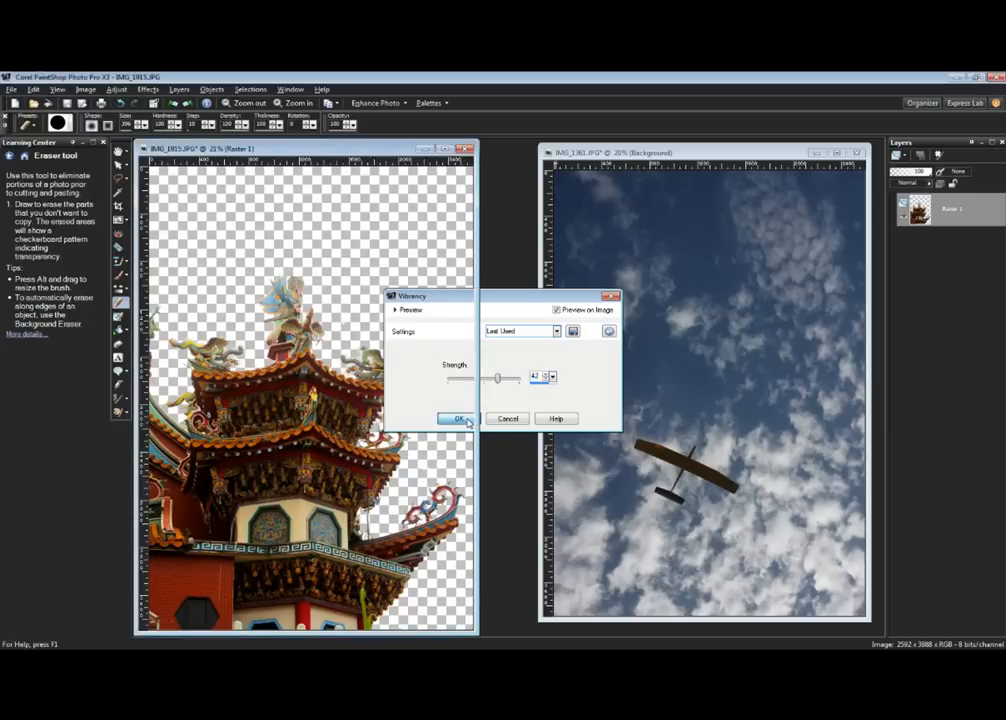
pyautogui.click(458, 418)
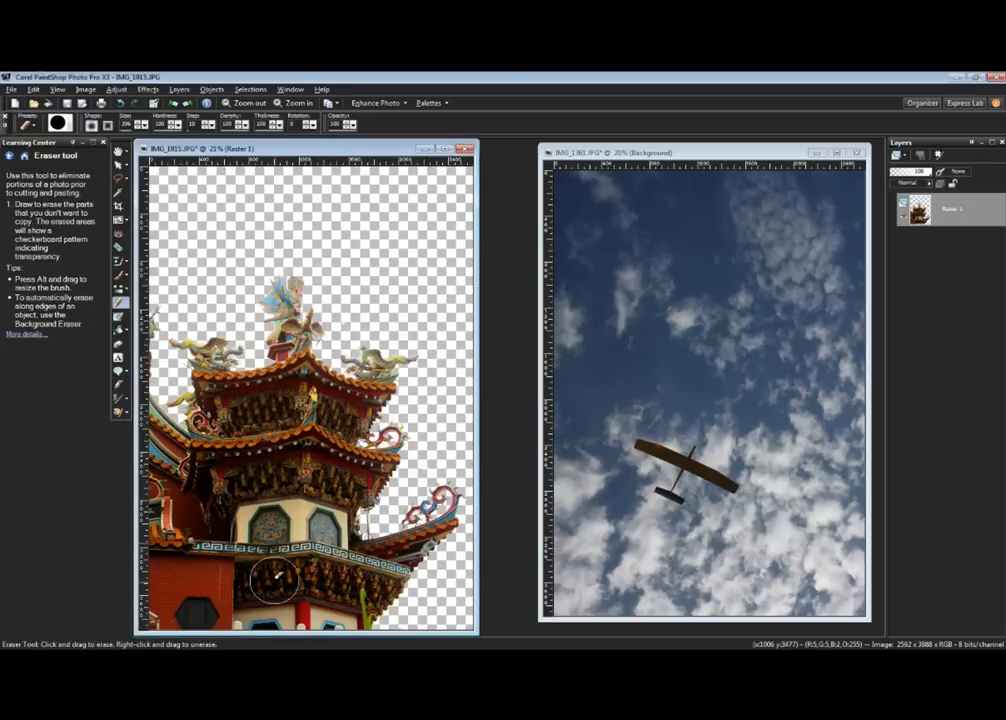
pyautogui.moveTo(480, 510)
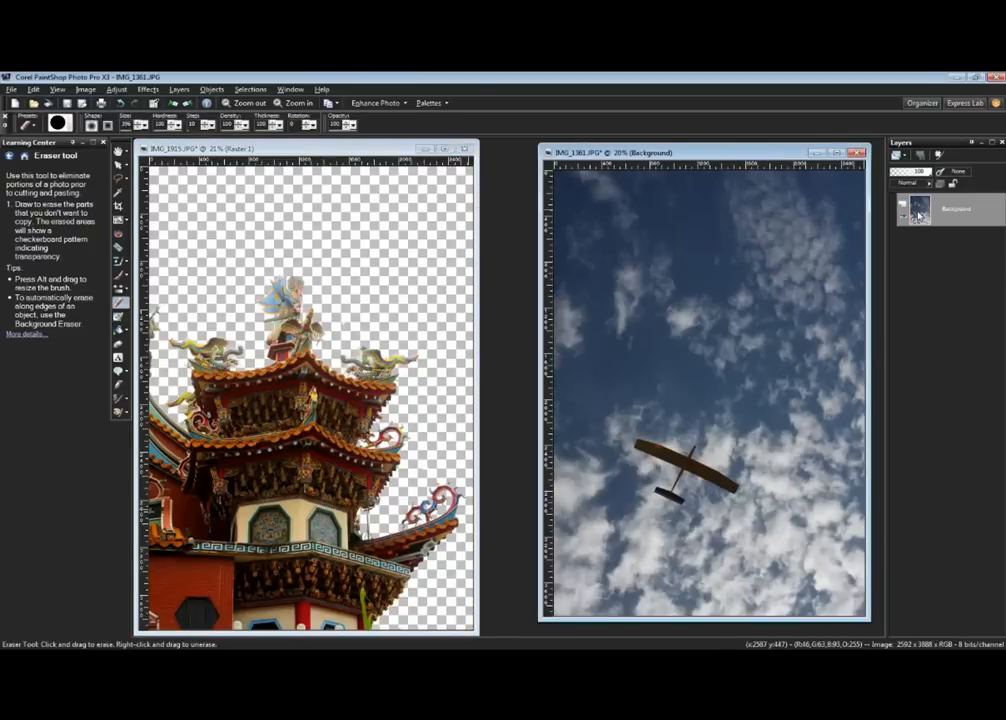
# Convert the sky photo's Background into an editable layer
pyautogui.doubleClick(955, 208)
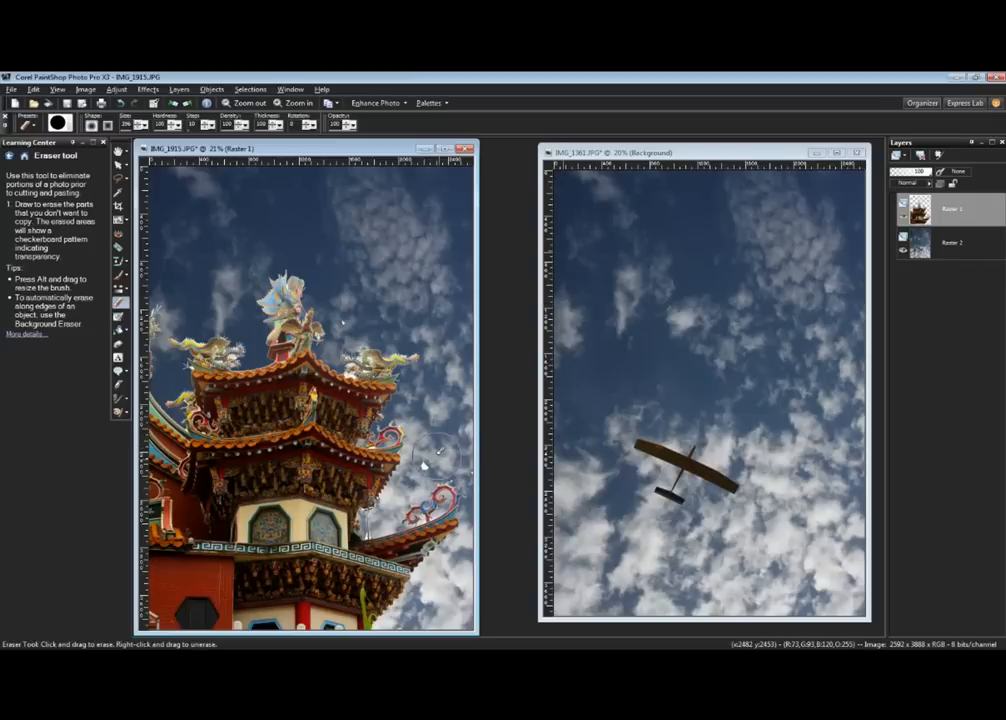
pyautogui.moveTo(425, 330)
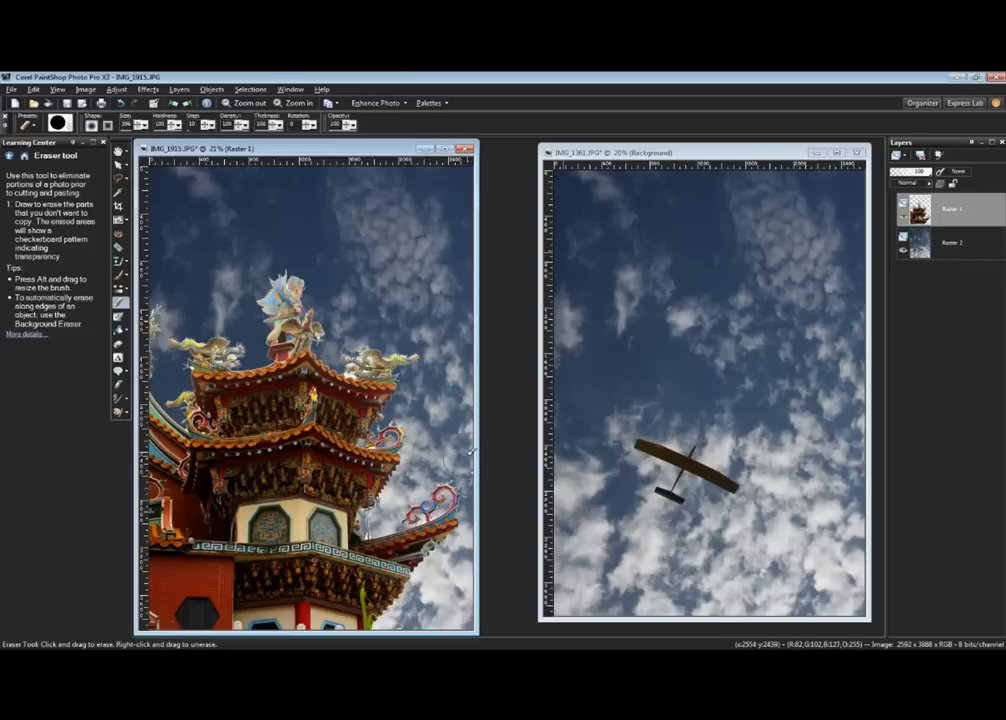
pyautogui.moveTo(265, 232)
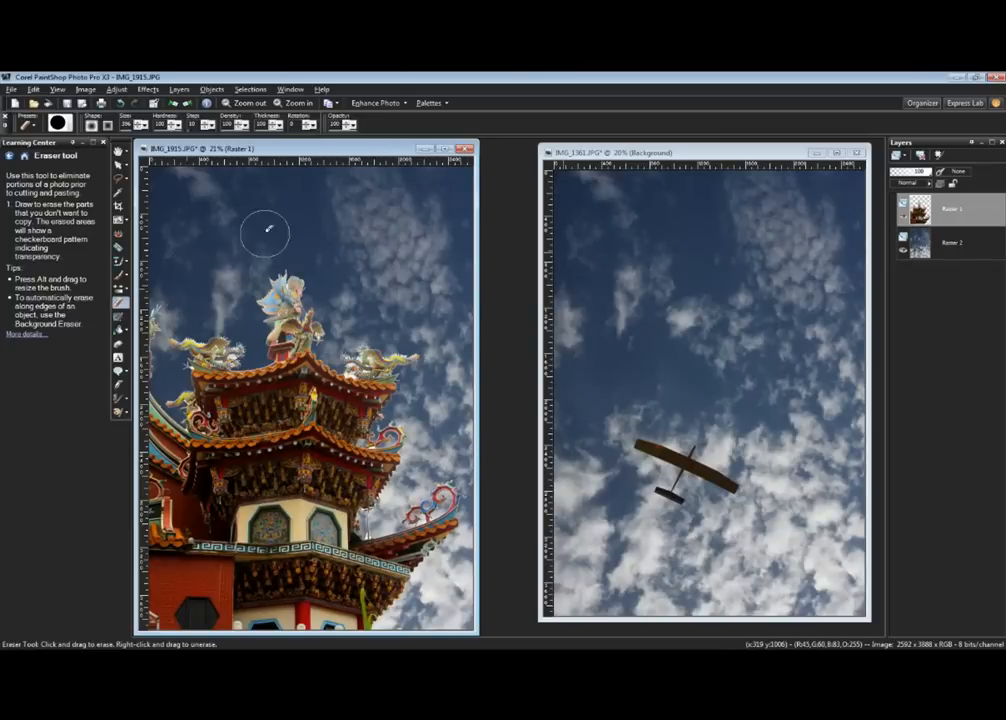
pyautogui.moveTo(350, 300)
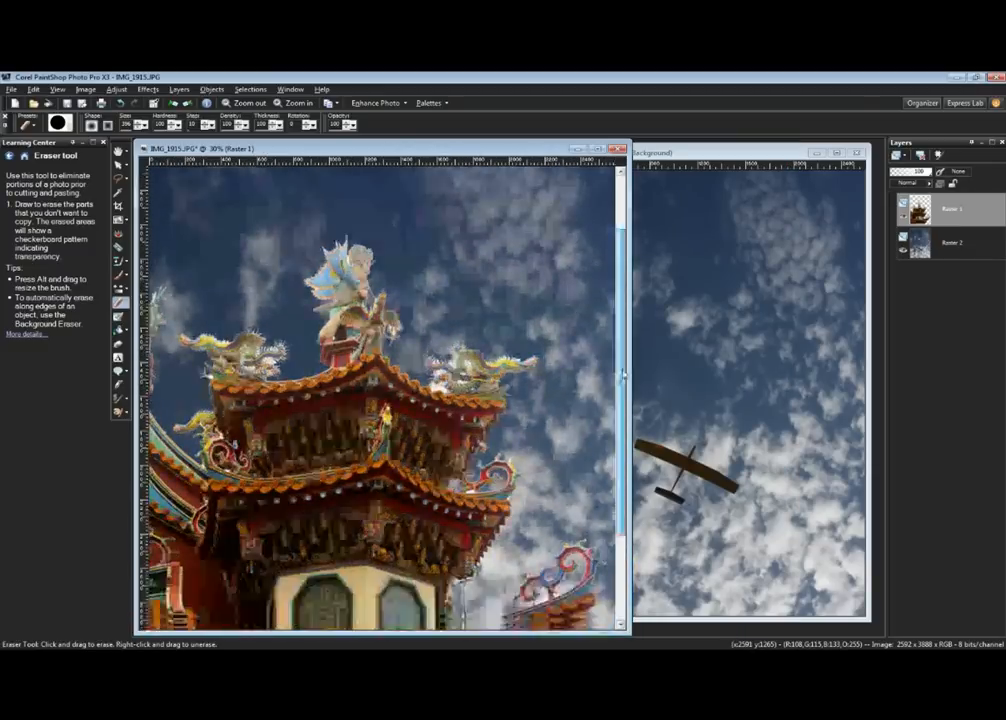
pyautogui.scroll(-3)
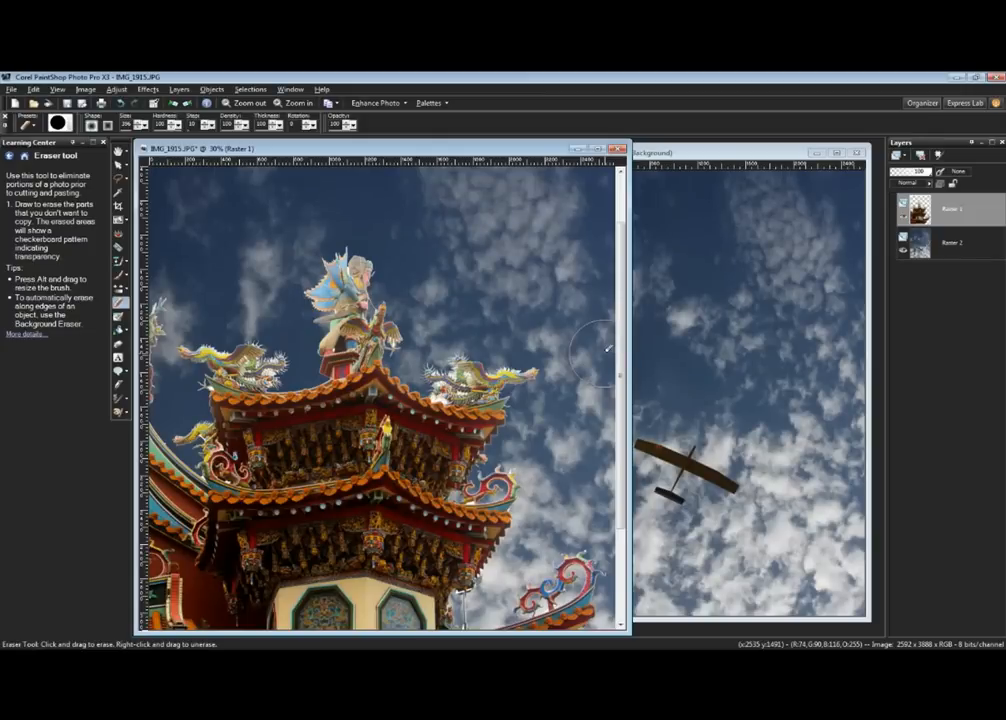
pyautogui.moveTo(595, 350)
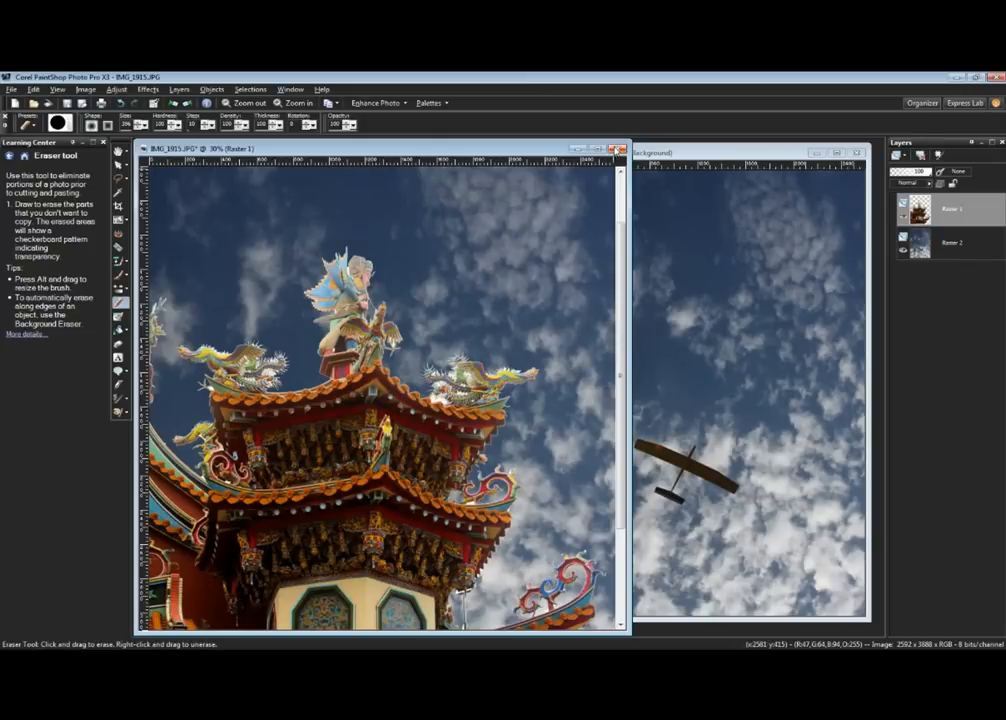
# Close IMG_1915 and IMG_1361, discarding changes to both images
pyautogui.click(622, 149)
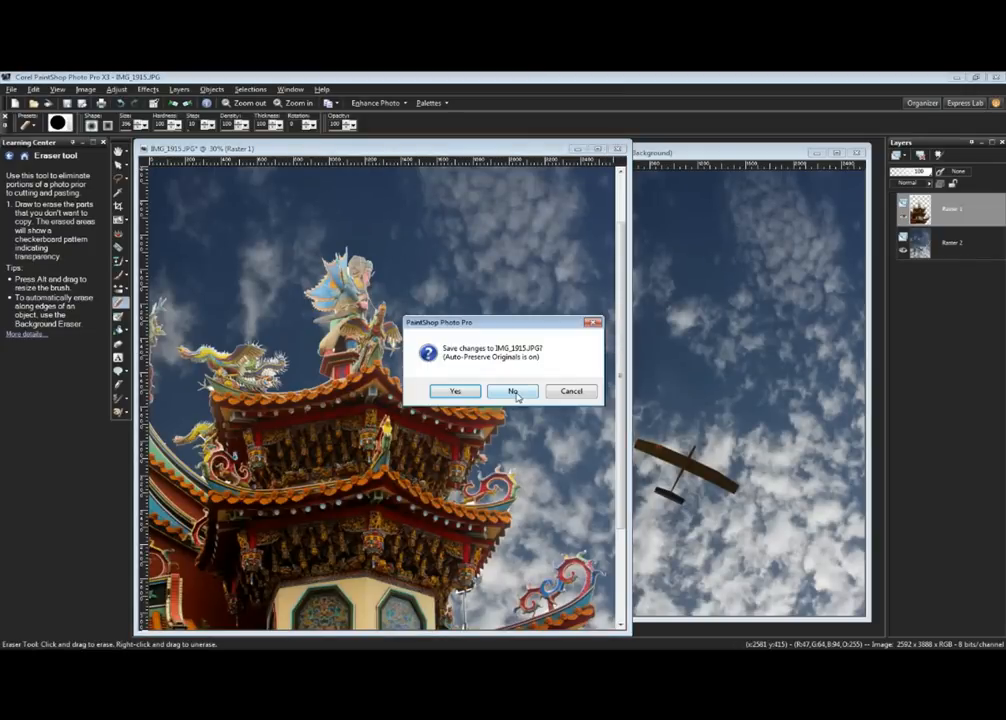
pyautogui.click(513, 391)
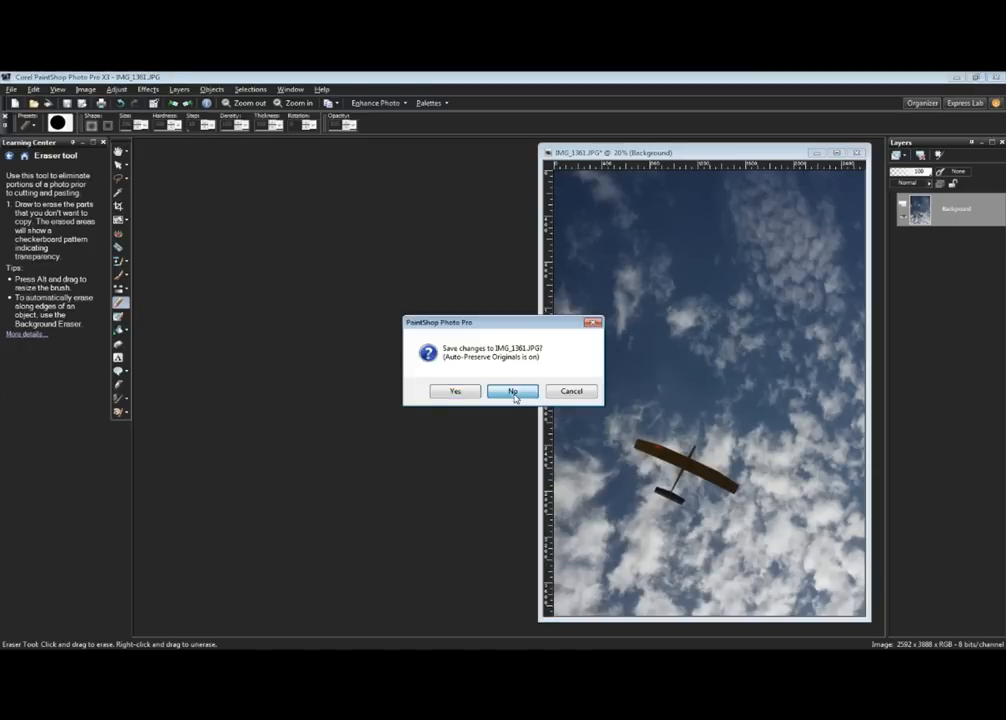
pyautogui.click(512, 391)
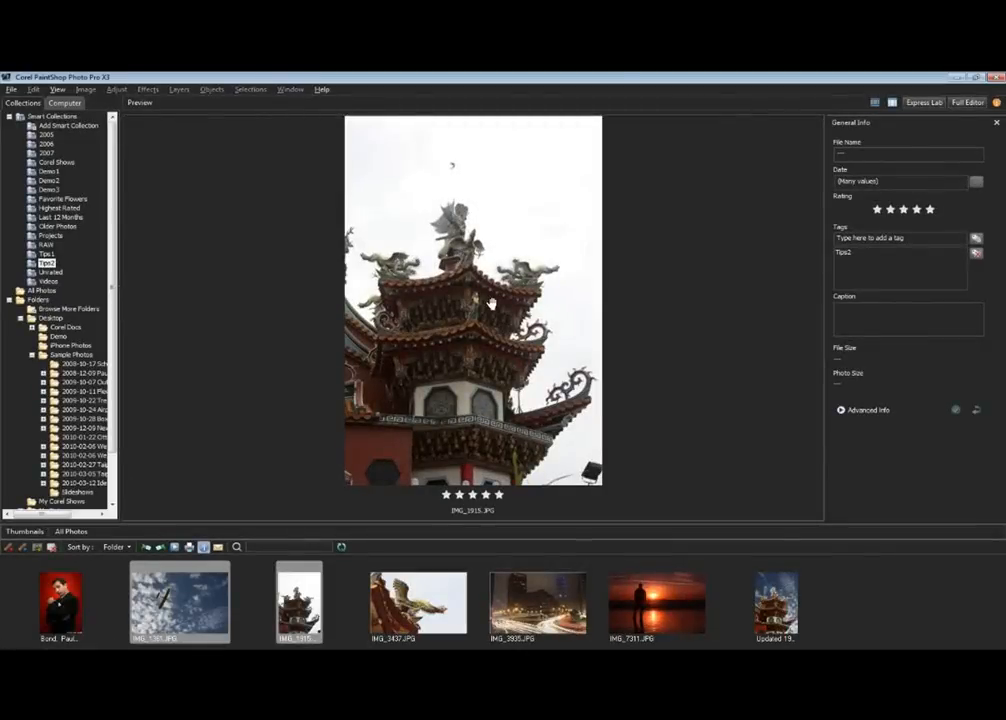
# Select the Bond portrait and sunset photo IMG_7311.JPG in the Organizer and open them for editing
pyautogui.click(60, 600)
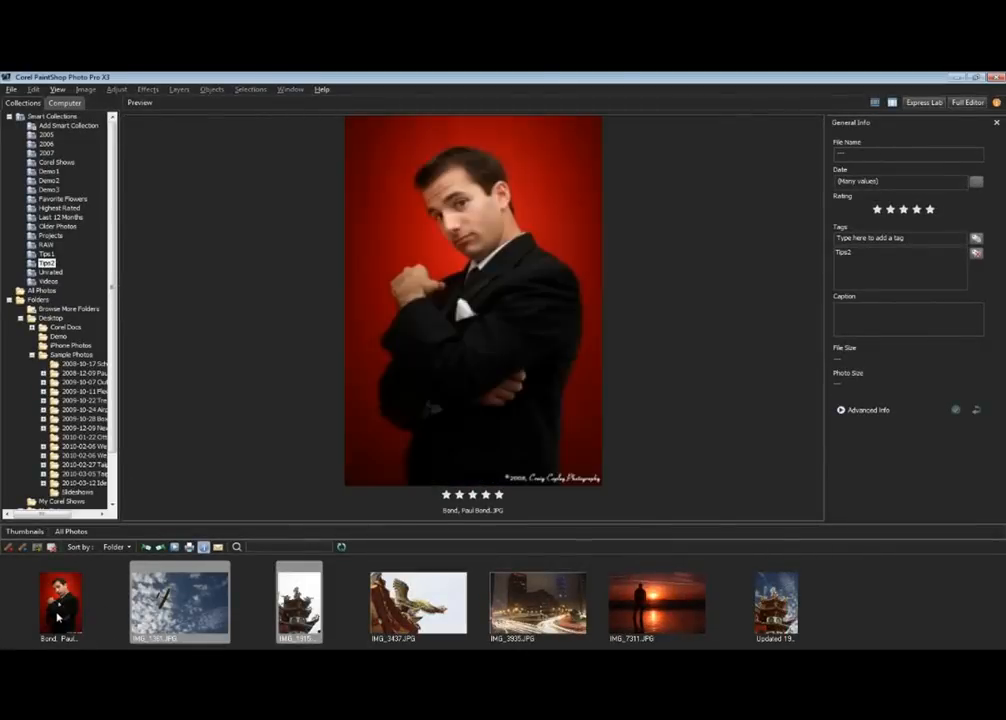
pyautogui.click(656, 602)
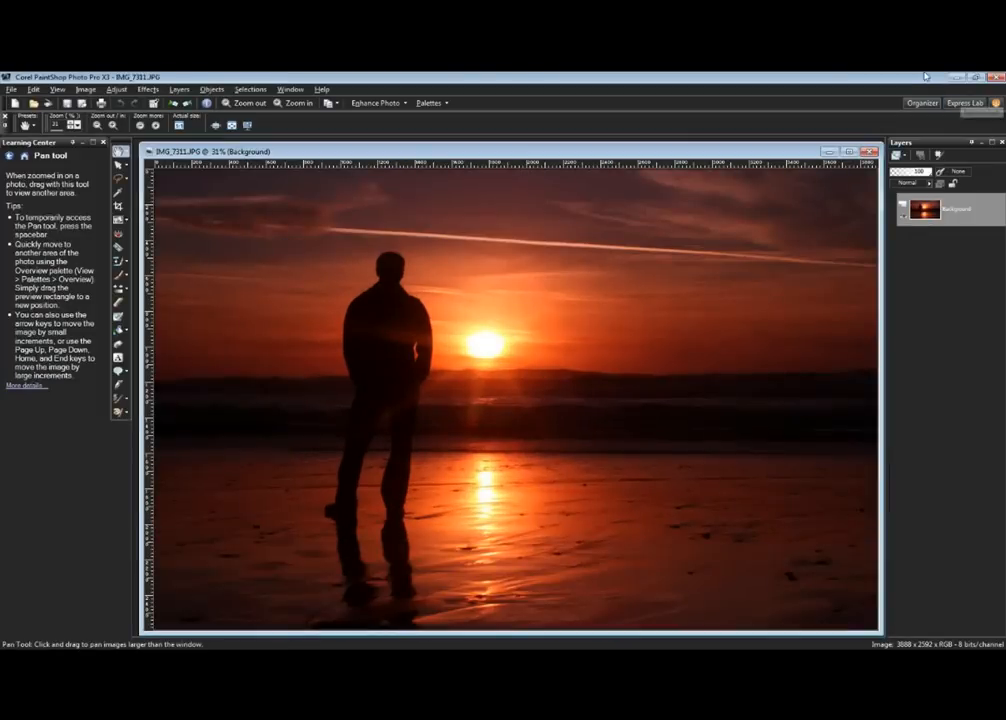
pyautogui.moveTo(315, 156)
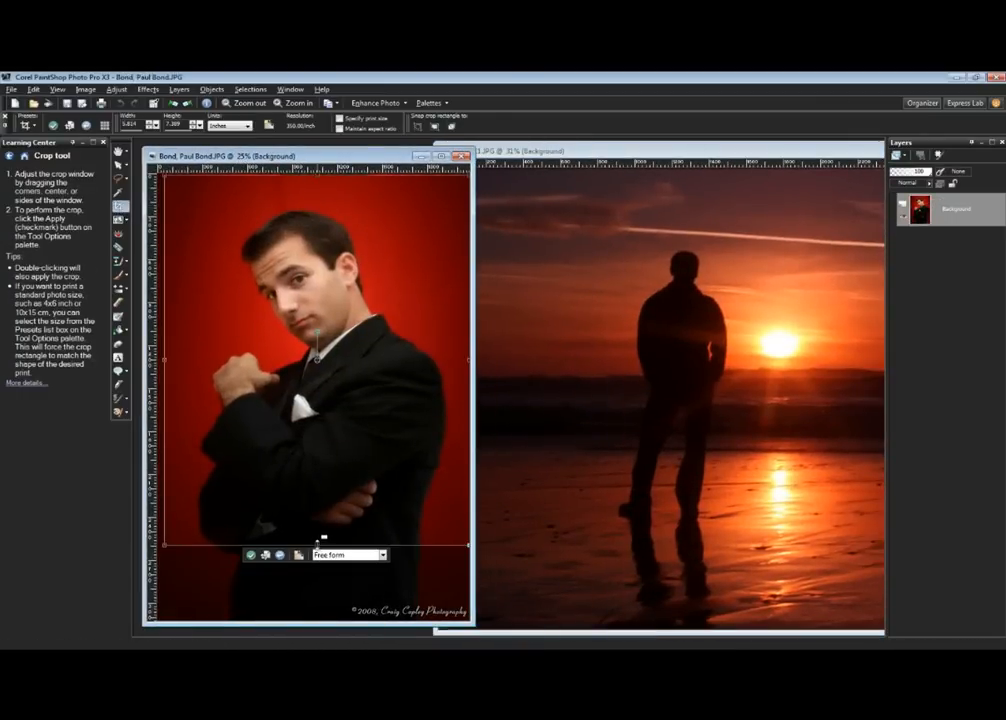
# Crop the red-backdrop portrait around the upper body, pulling the bottom edge up to the chest
pyautogui.moveTo(323, 545); pyautogui.dragTo(323, 415)
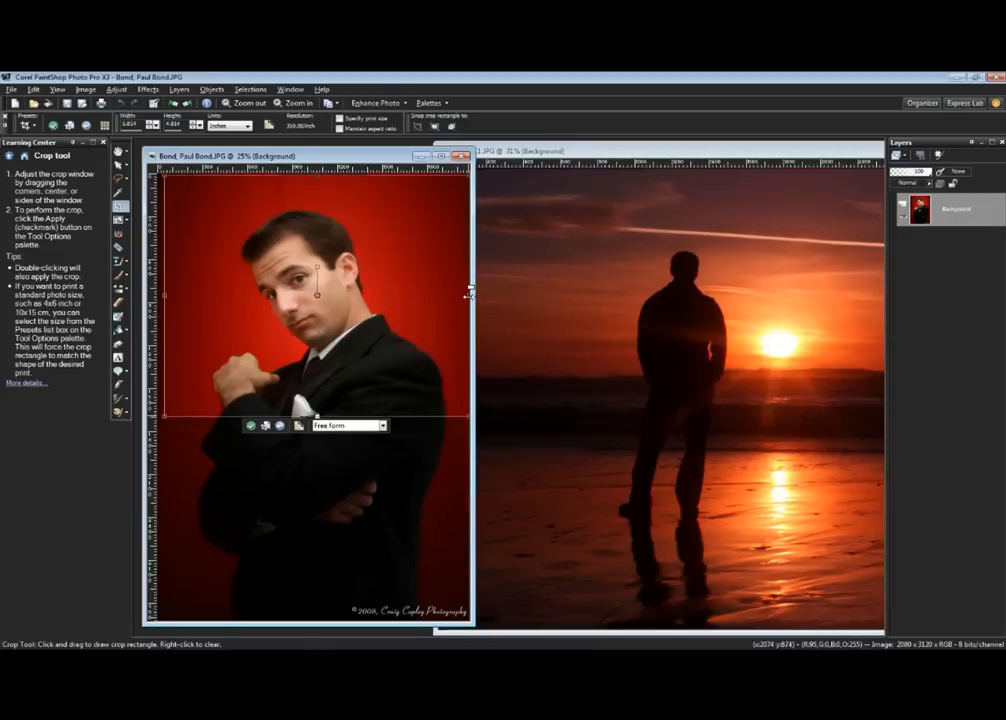
pyautogui.moveTo(470, 297); pyautogui.dragTo(420, 297)
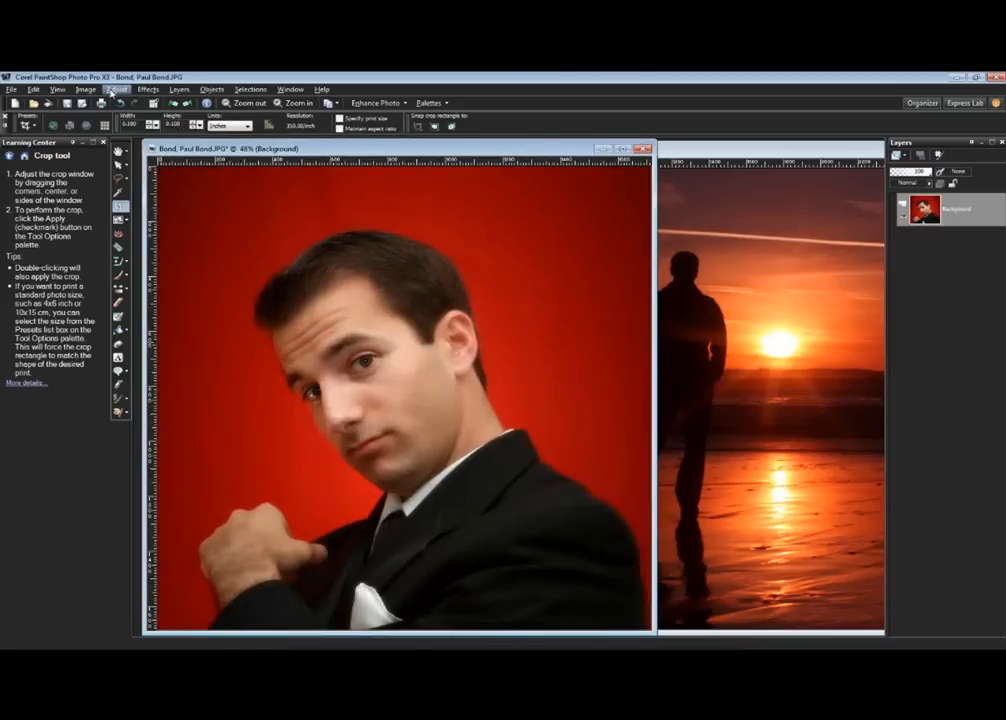
# Launch Image > Object Extractor, promoting the background to a full layer
pyautogui.click(87, 89)
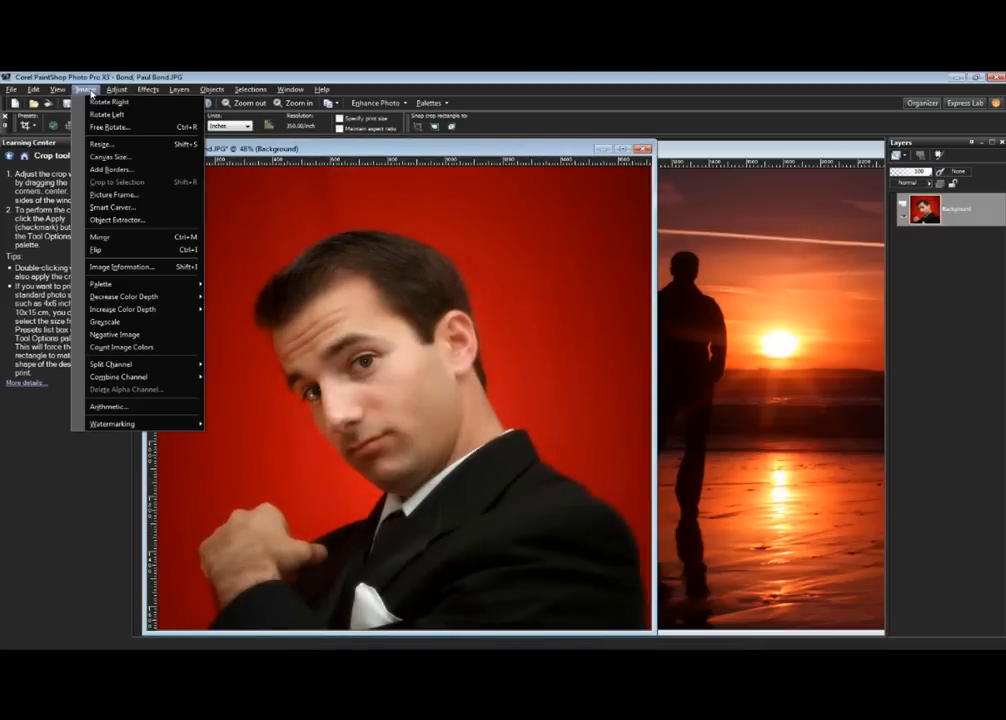
pyautogui.moveTo(117, 220)
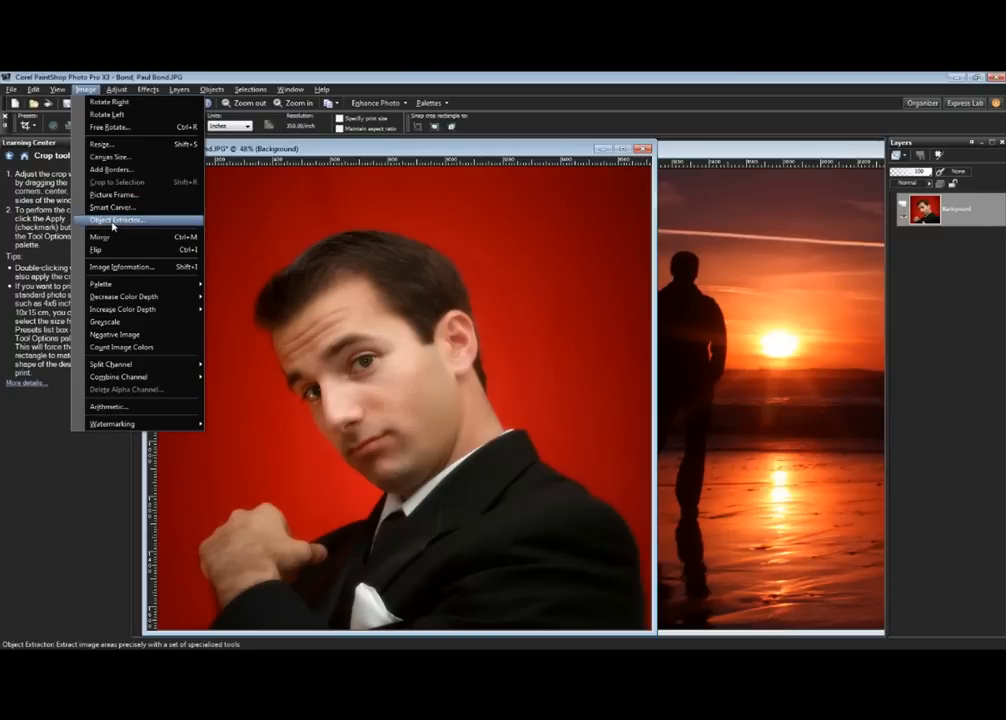
pyautogui.click(116, 220)
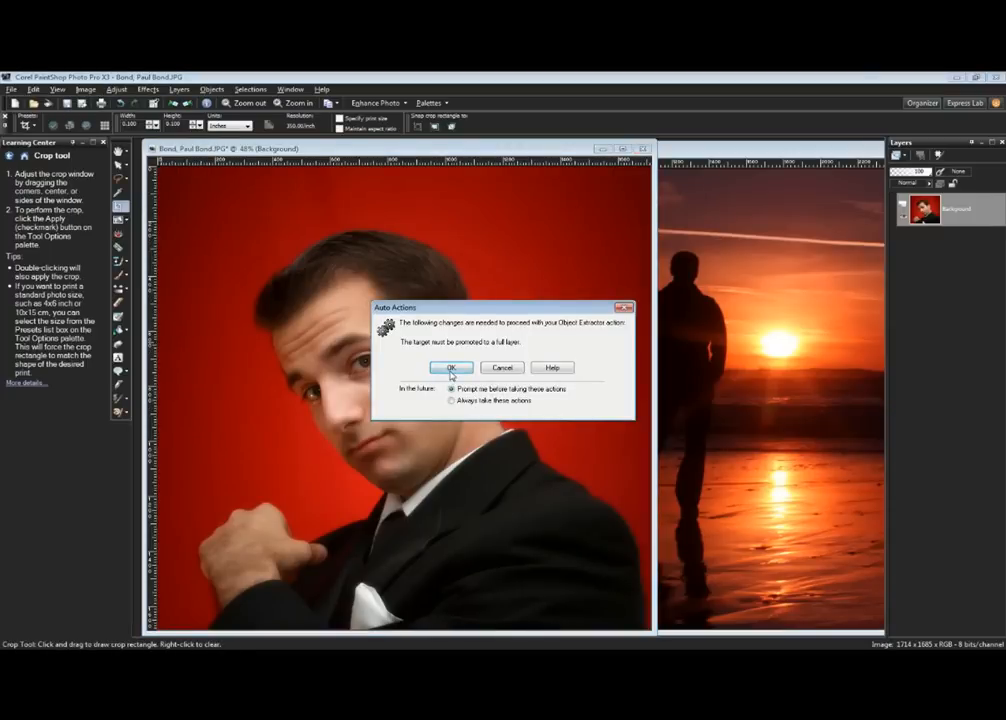
pyautogui.click(451, 367)
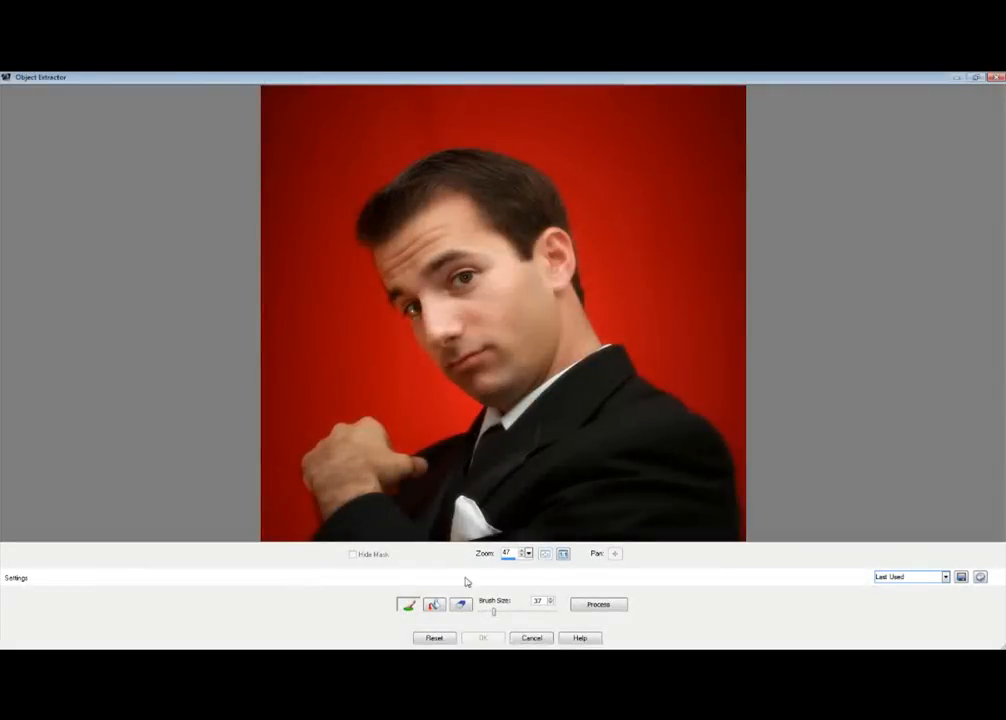
pyautogui.click(479, 402)
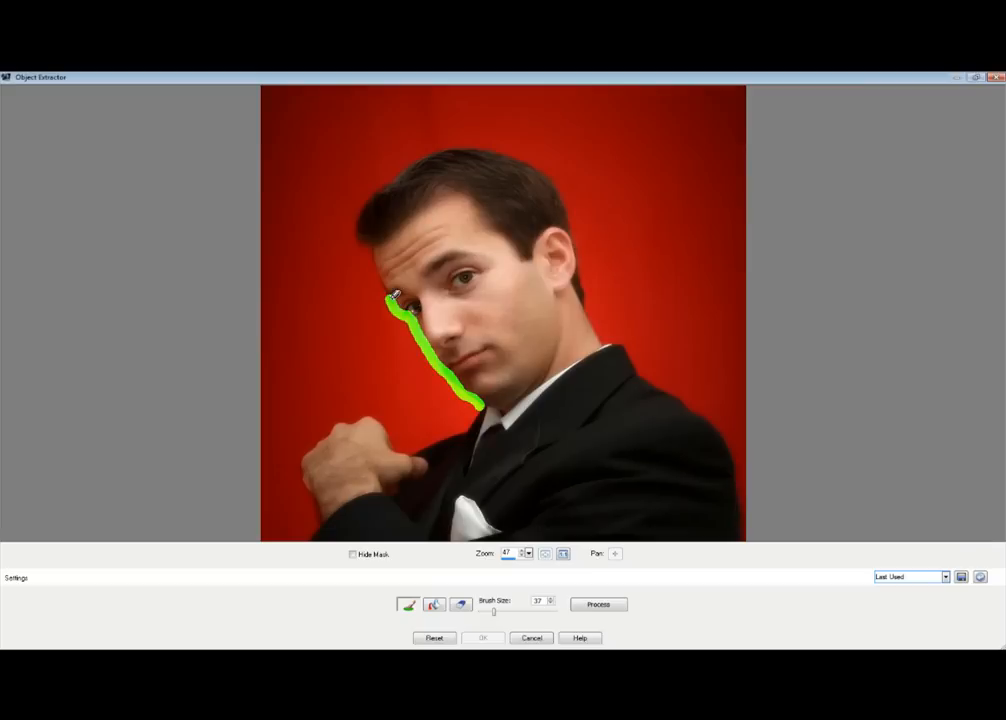
# Highlight the head's edge from jaw over the hair and down to the neck and chin
pyautogui.moveTo(390, 300); pyautogui.dragTo(368, 248)
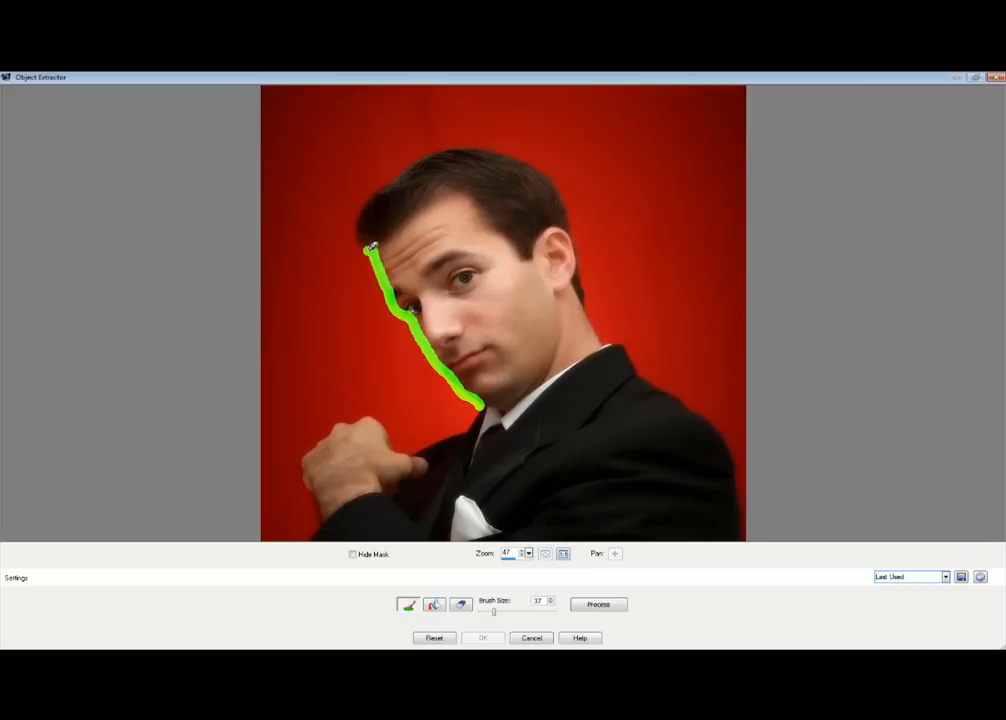
pyautogui.moveTo(375, 245); pyautogui.dragTo(385, 185)
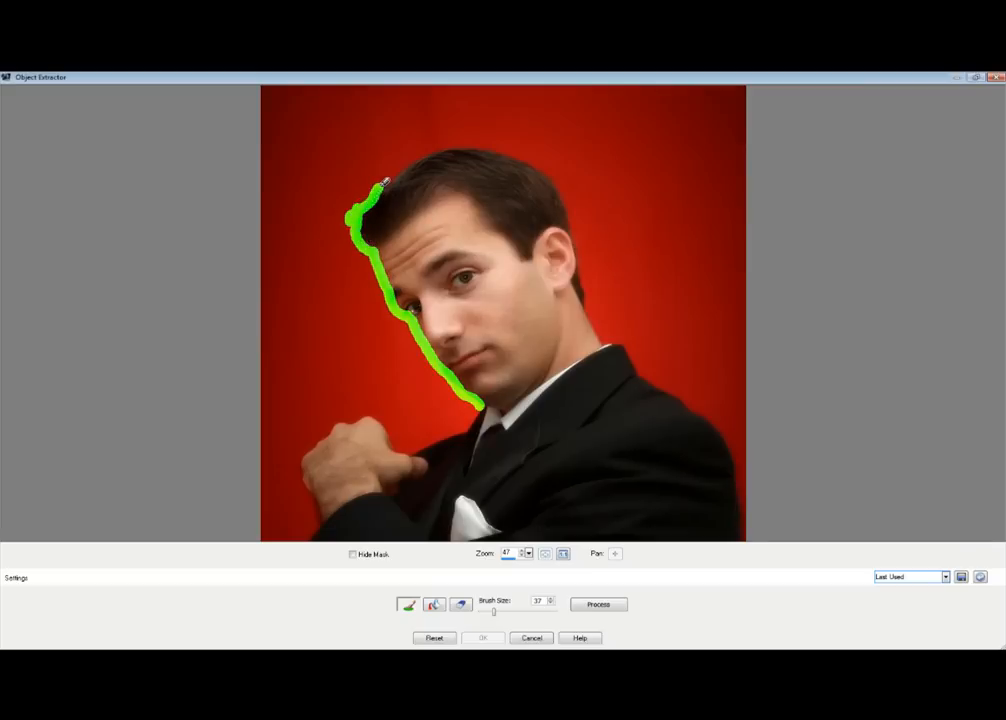
pyautogui.moveTo(380, 185); pyautogui.dragTo(495, 150)
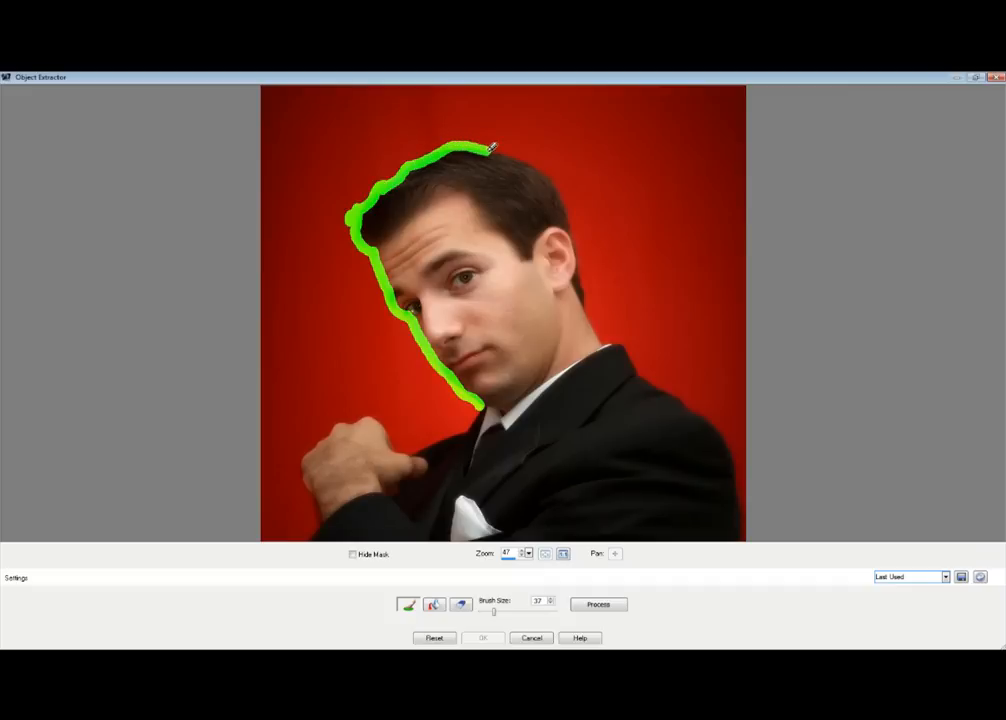
pyautogui.moveTo(490, 148); pyautogui.dragTo(570, 205)
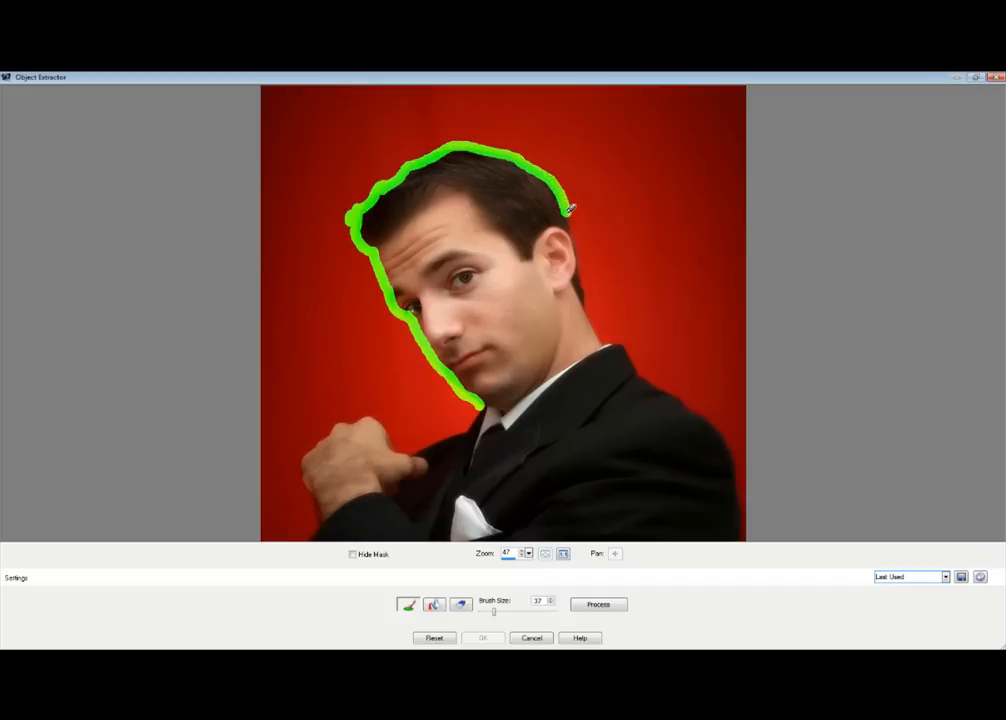
pyautogui.moveTo(568, 205); pyautogui.dragTo(605, 340)
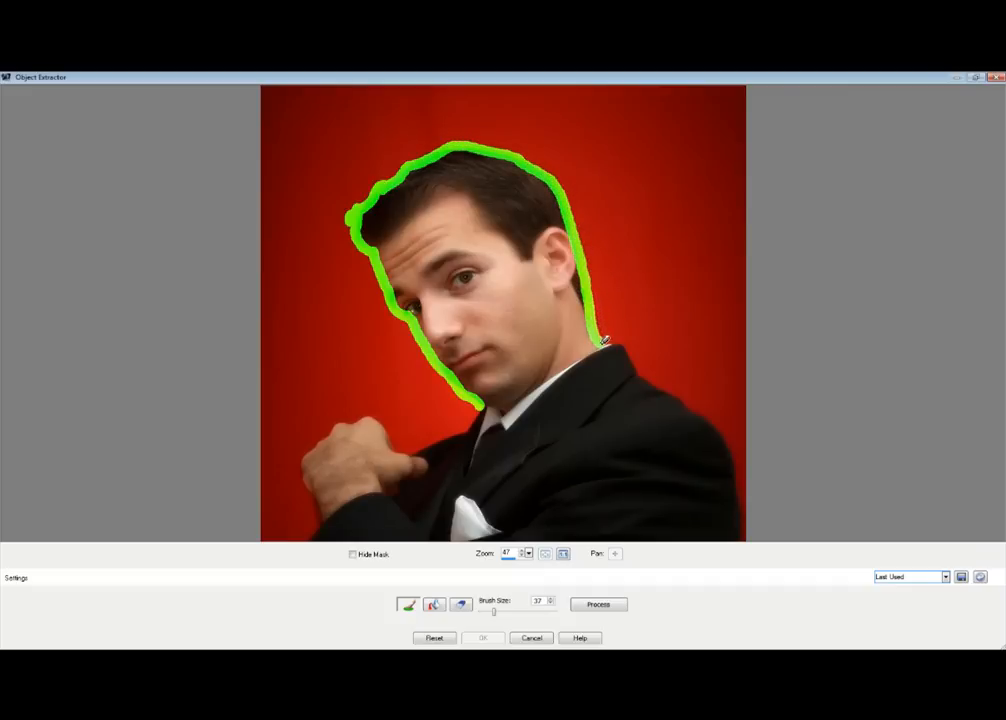
pyautogui.moveTo(600, 345); pyautogui.dragTo(497, 415)
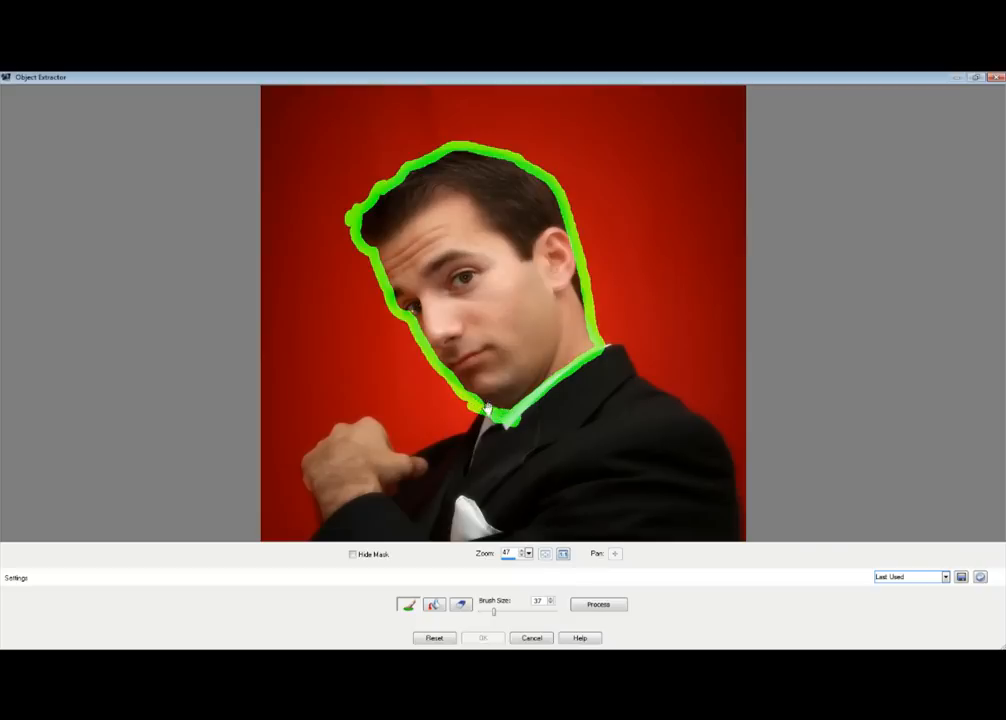
pyautogui.click(459, 604)
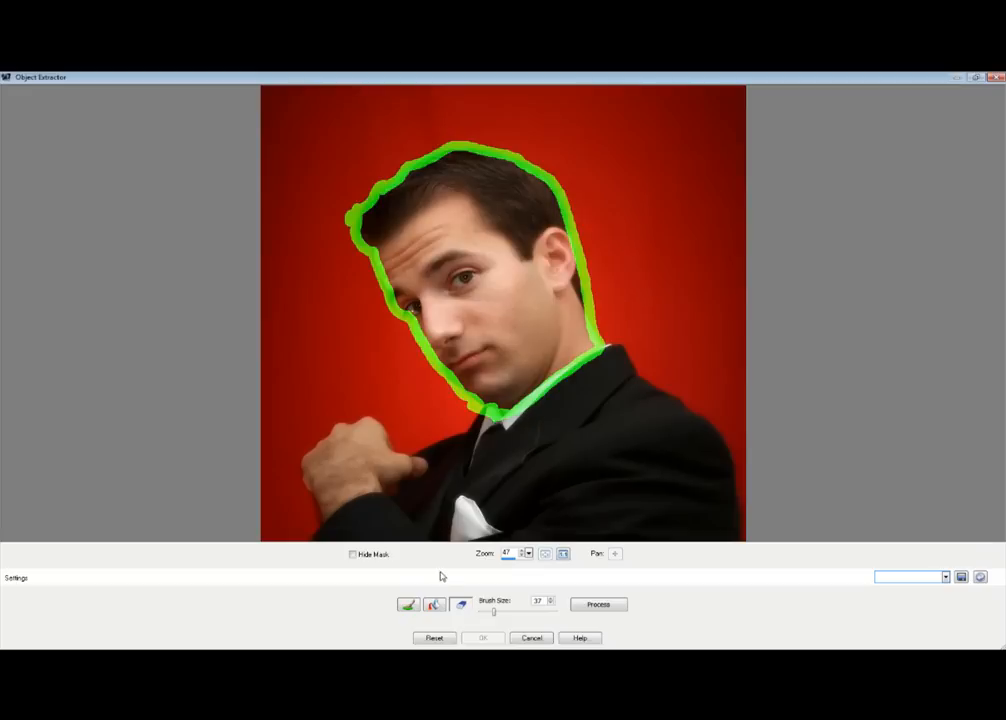
# Fill the area inside the green head outline with the red keep mask
pyautogui.click(461, 604)
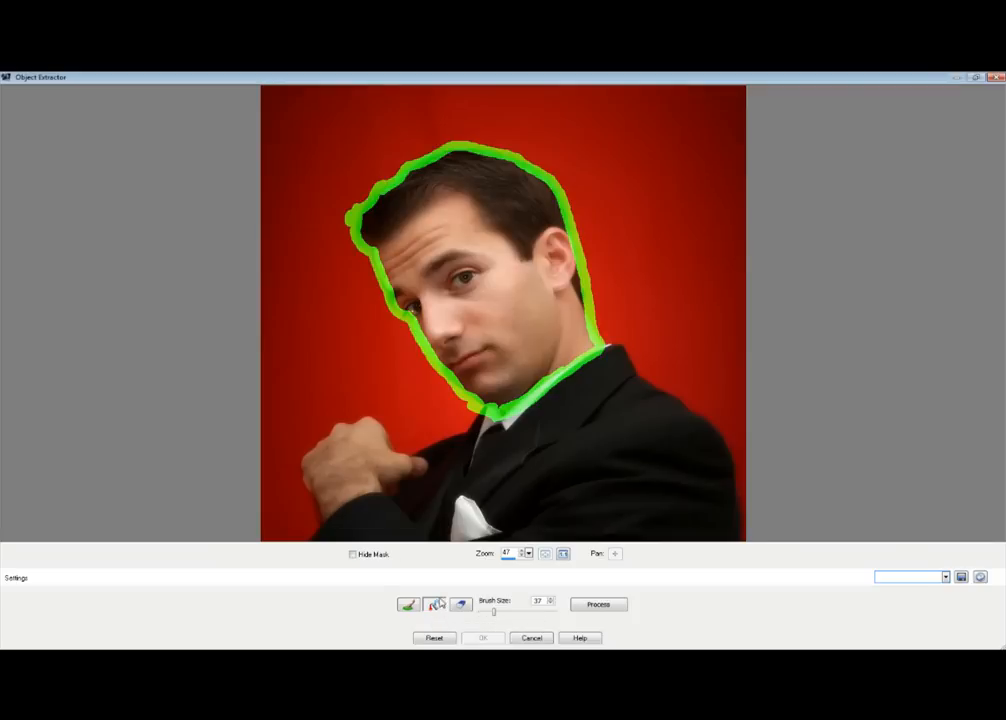
pyautogui.moveTo(435, 603)
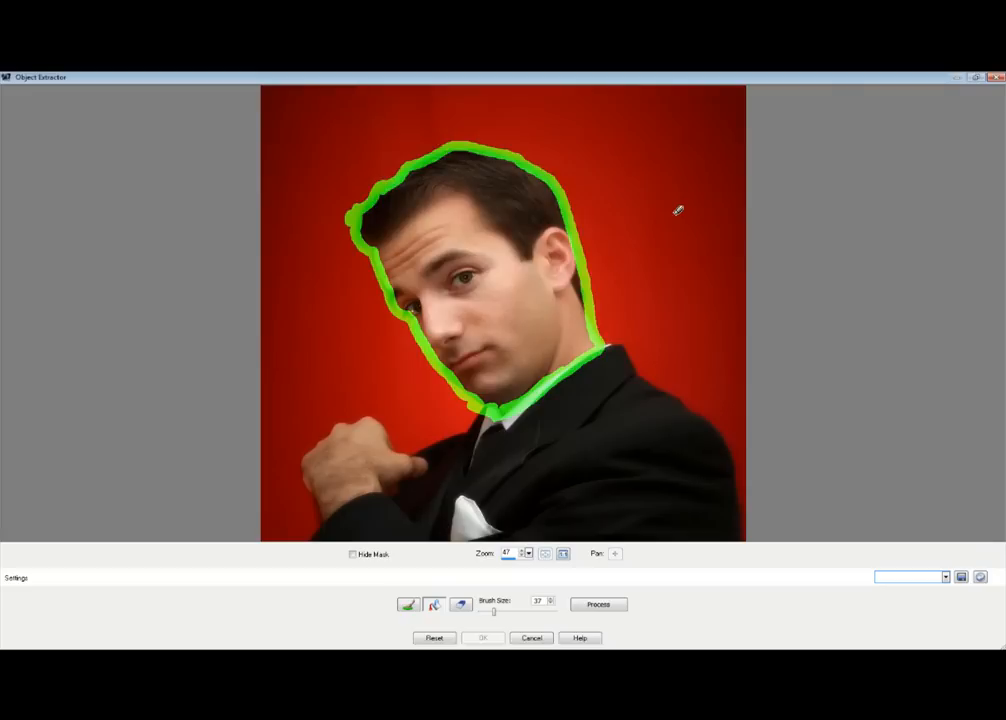
pyautogui.moveTo(478, 262)
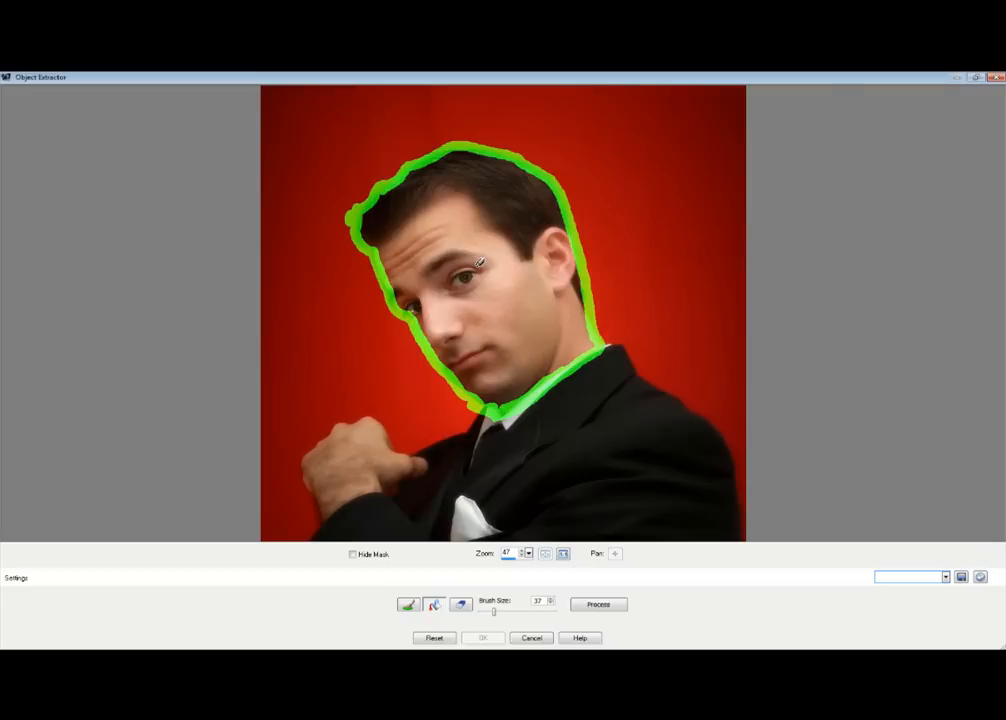
pyautogui.click(597, 604)
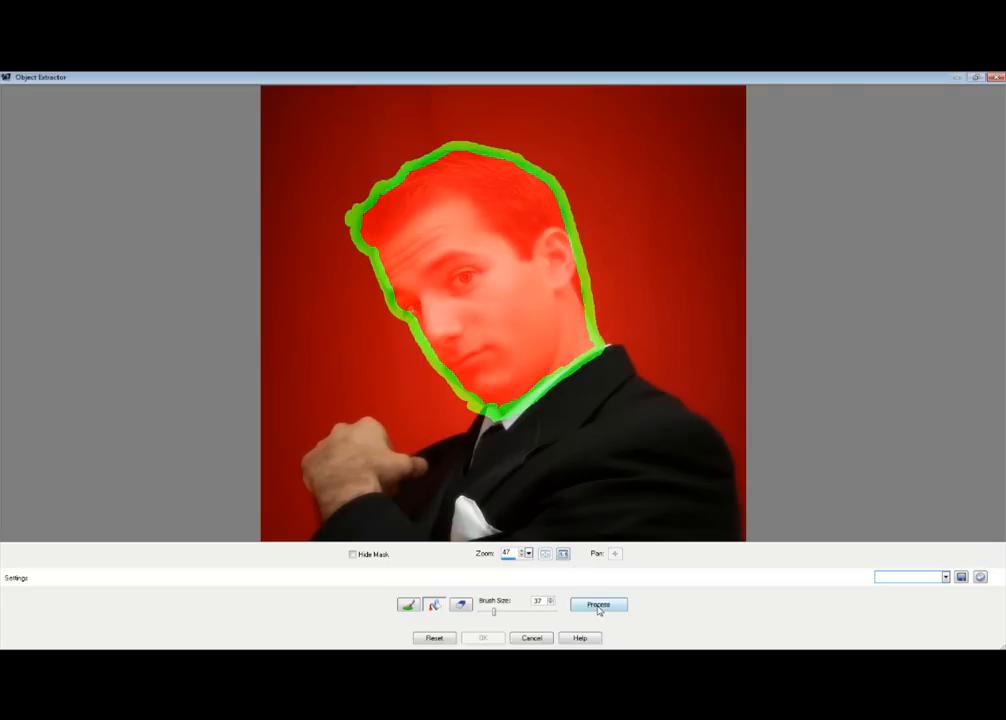
# Process the extraction, preview it with Hide Mask, and apply it with OK
pyautogui.click(598, 604)
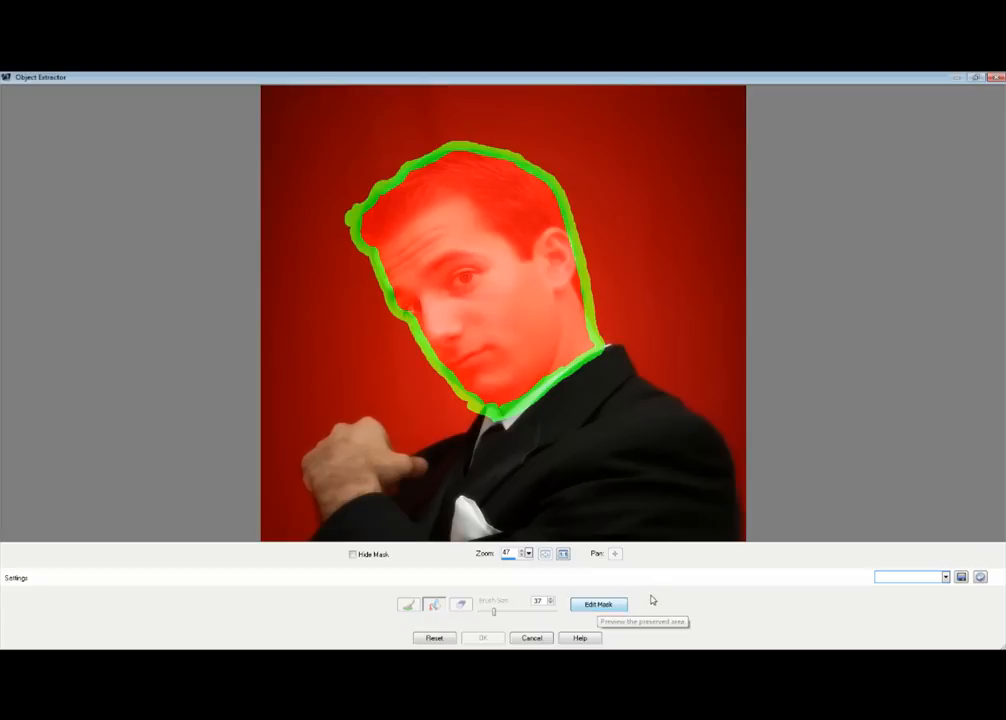
pyautogui.click(353, 554)
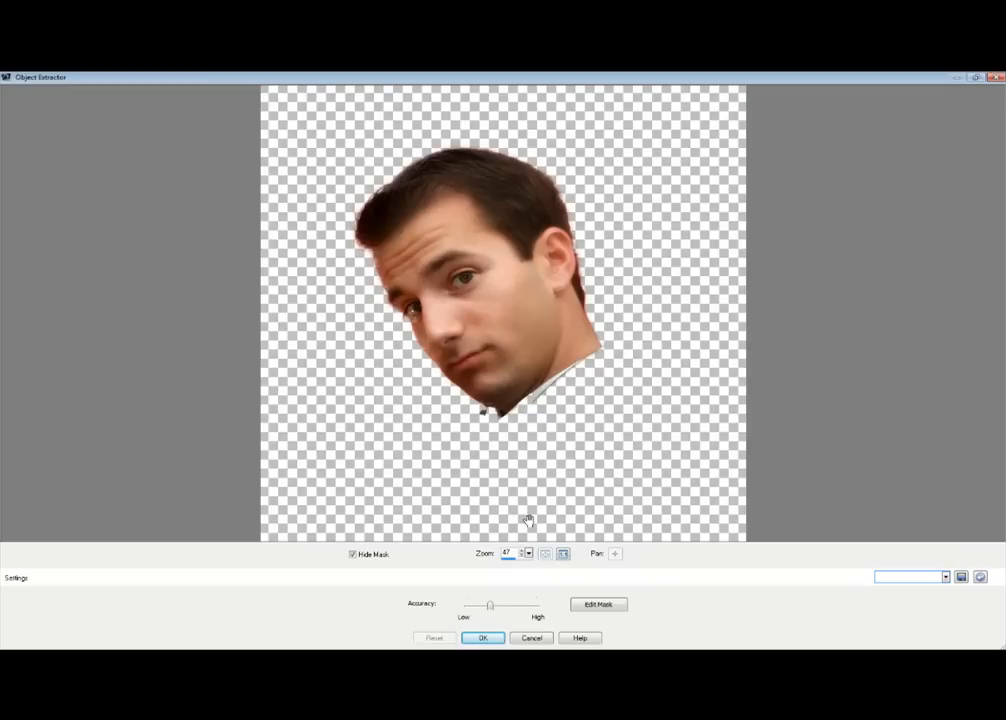
pyautogui.click(483, 638)
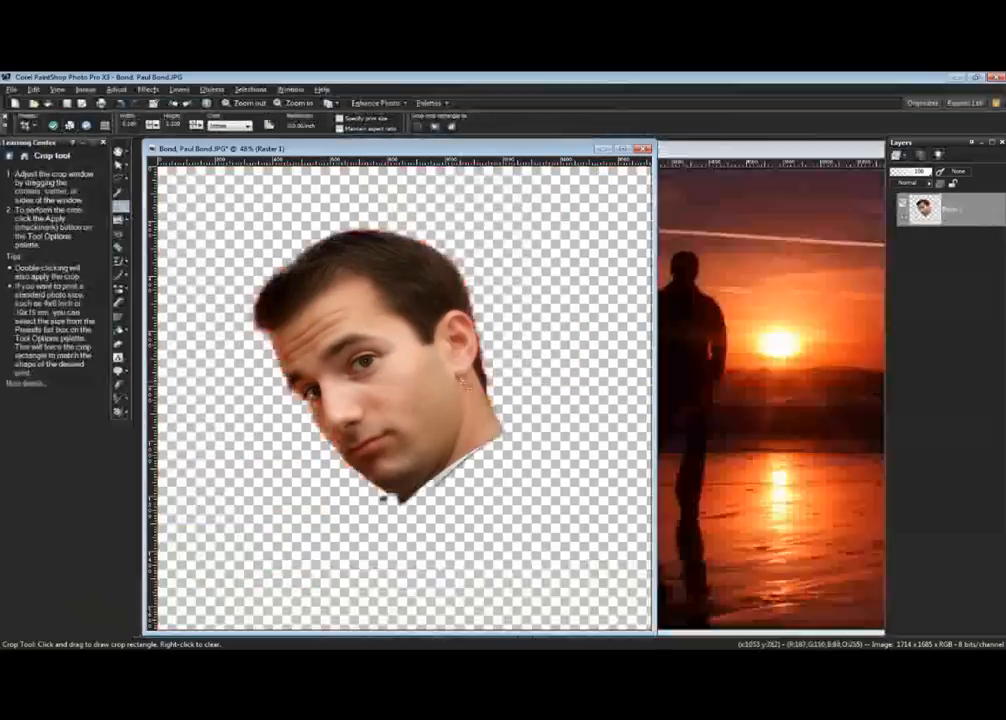